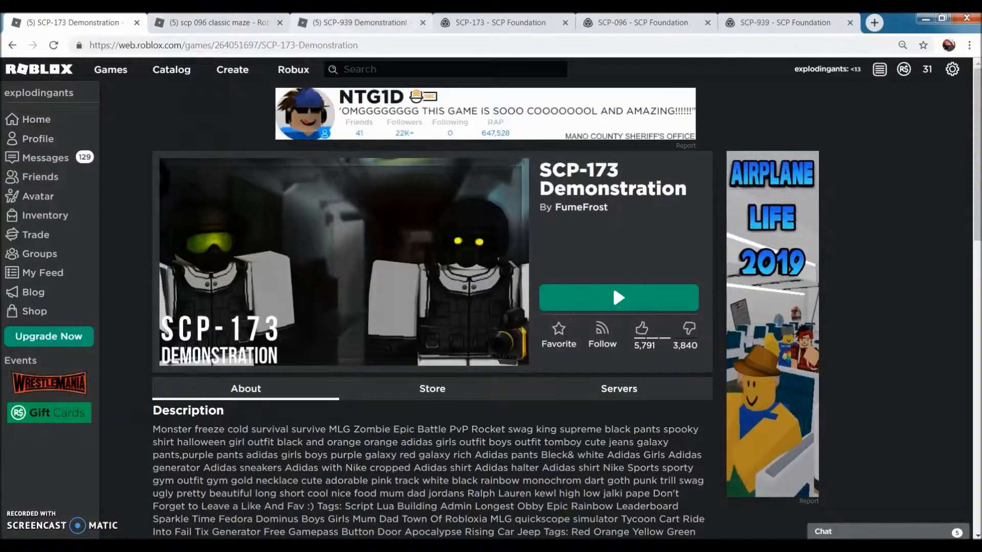
Look over the SCP-939 article, the SCP-939 and scp 096 maze game pages, and the SCP-173 article
left_click(785, 23)
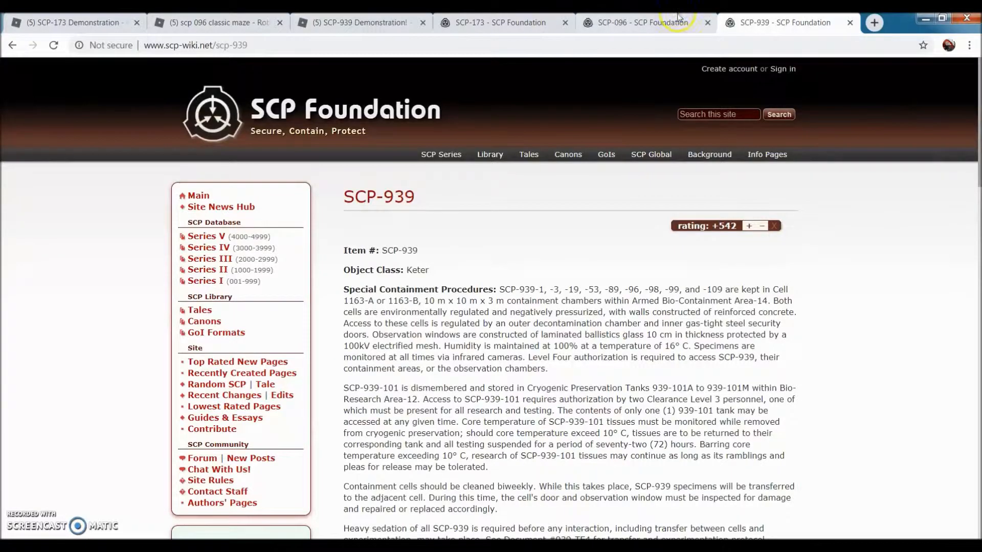
left_click(357, 22)
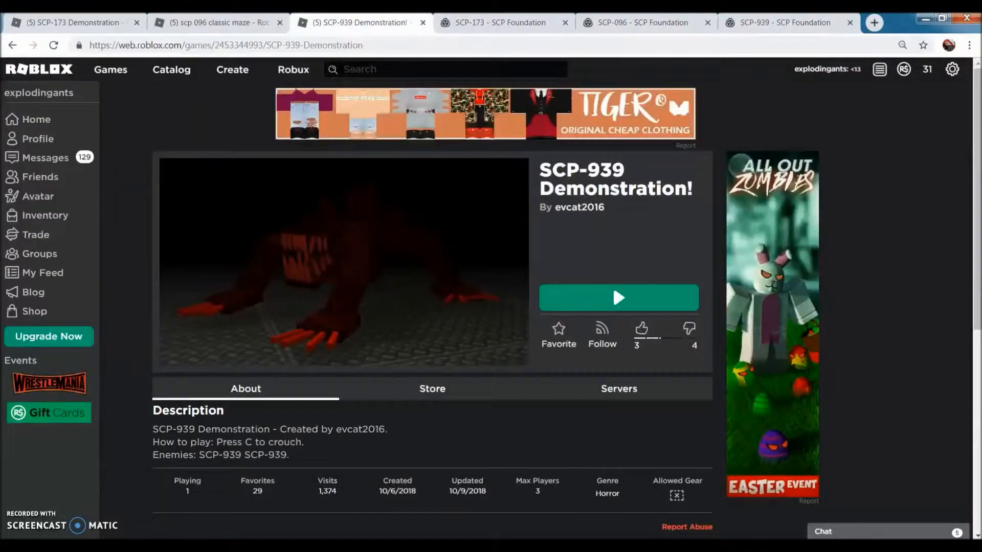
left_click(215, 23)
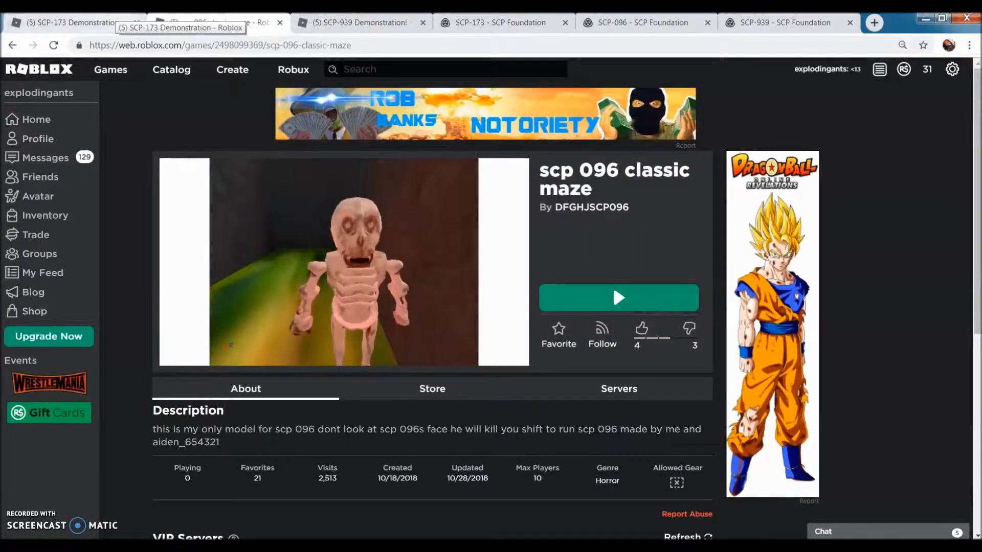
left_click(216, 22)
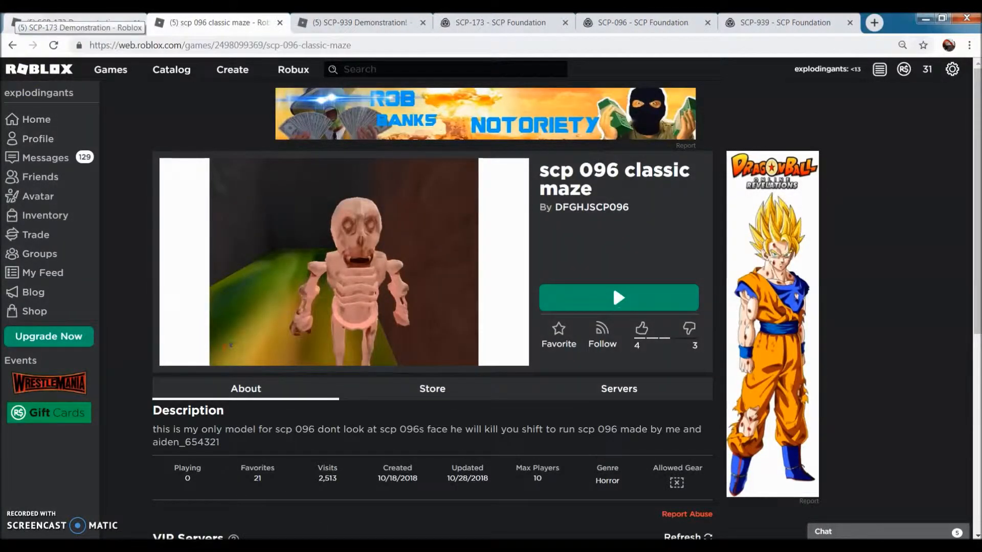
left_click(72, 22)
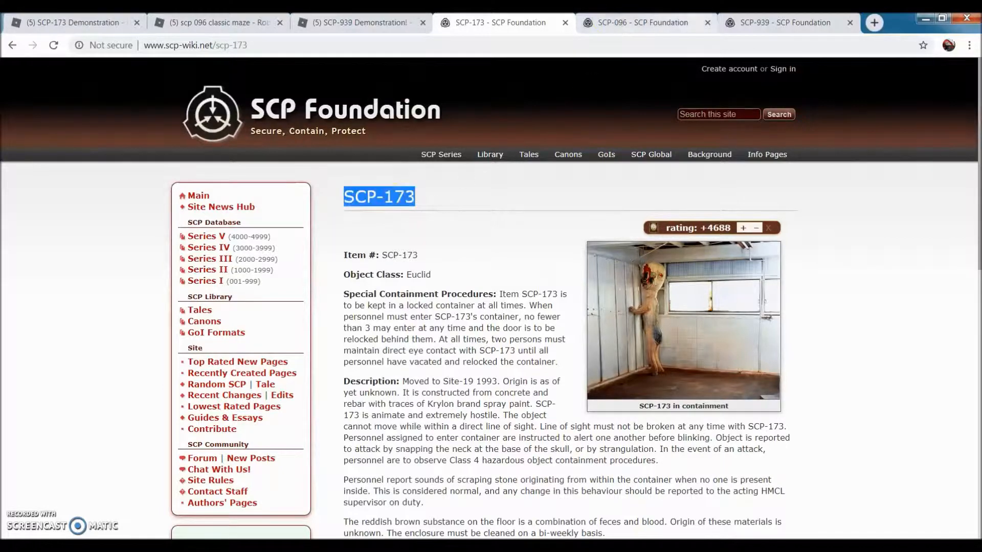
Review the SCP-096 and SCP-939 articles, then launch the SCP-173 Demonstration game from its Roblox page
left_click(638, 22)
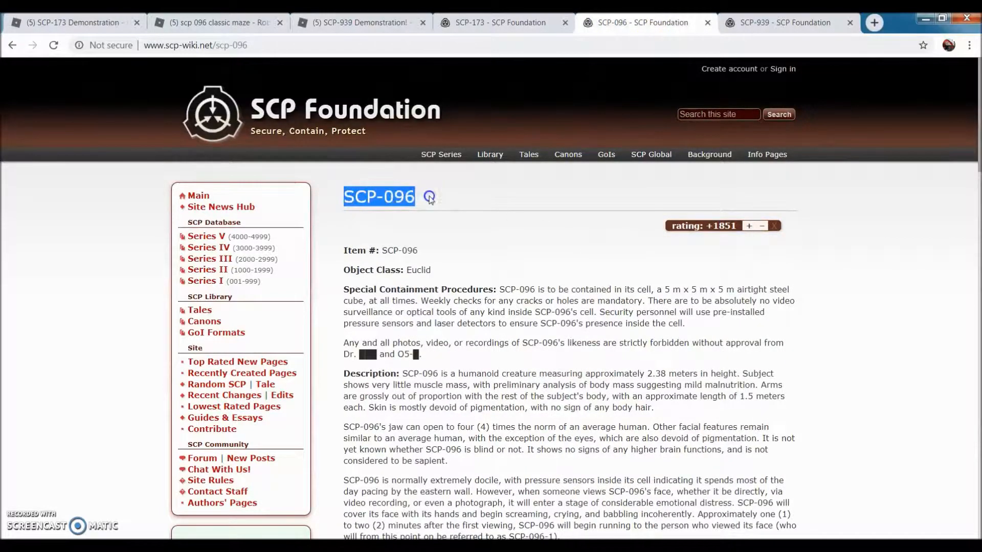
left_click(786, 22)
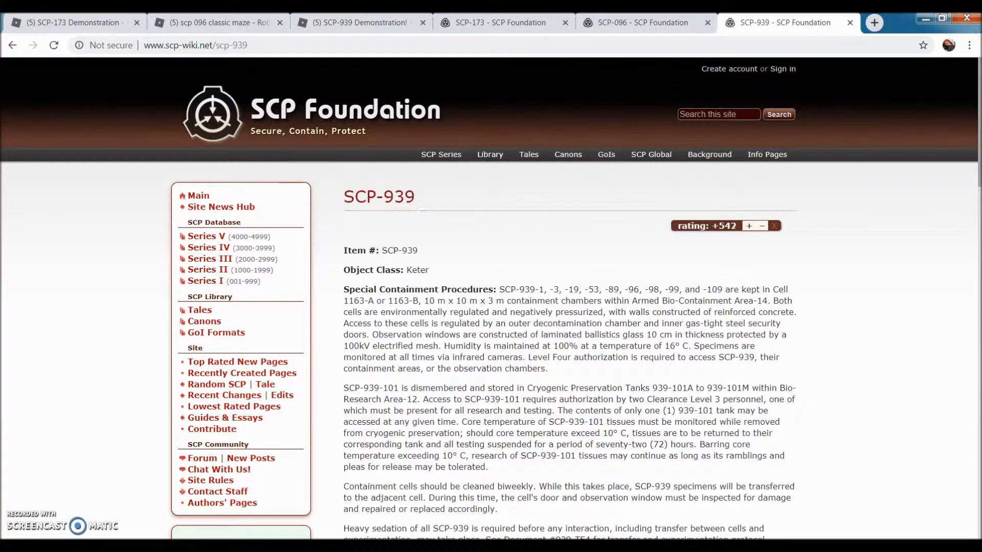
left_click(68, 22)
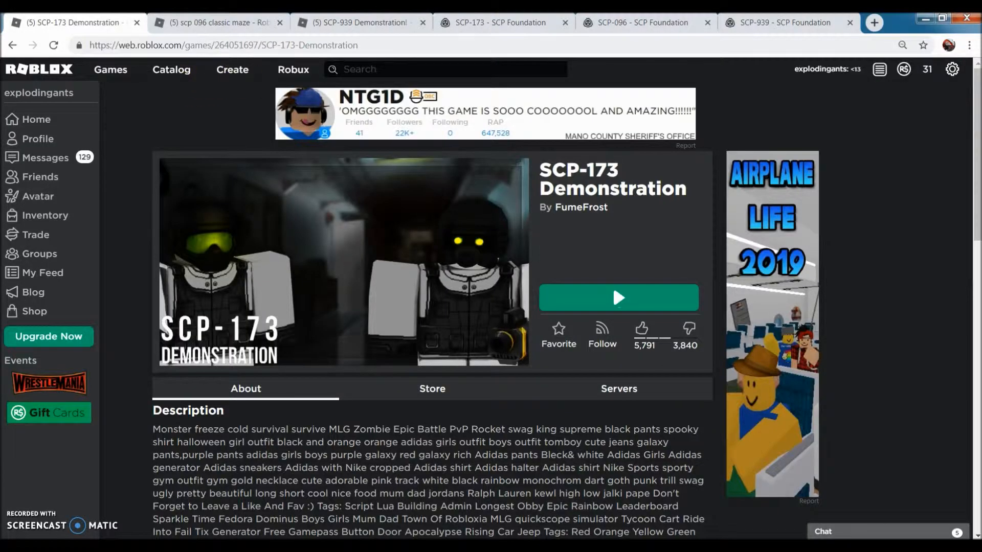
left_click(360, 22)
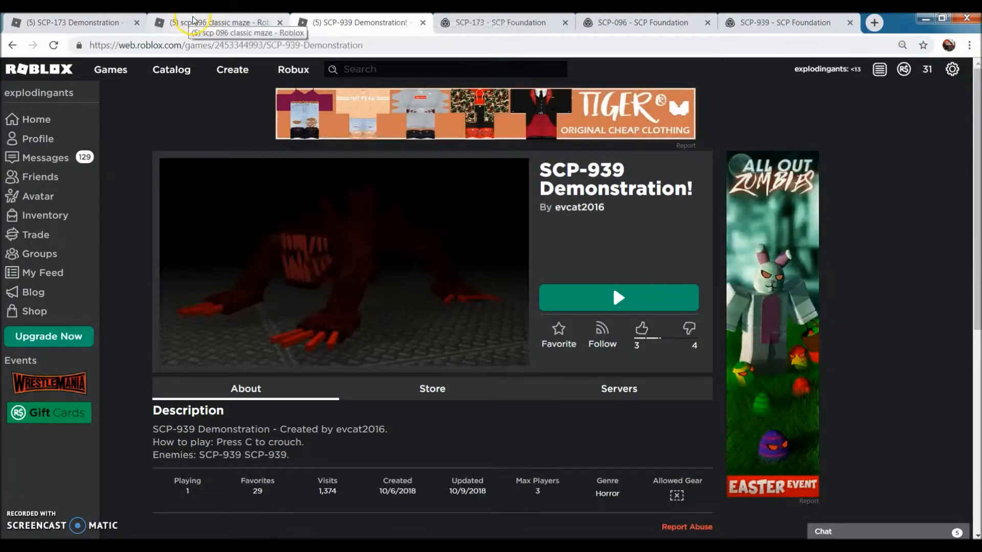
left_click(69, 22)
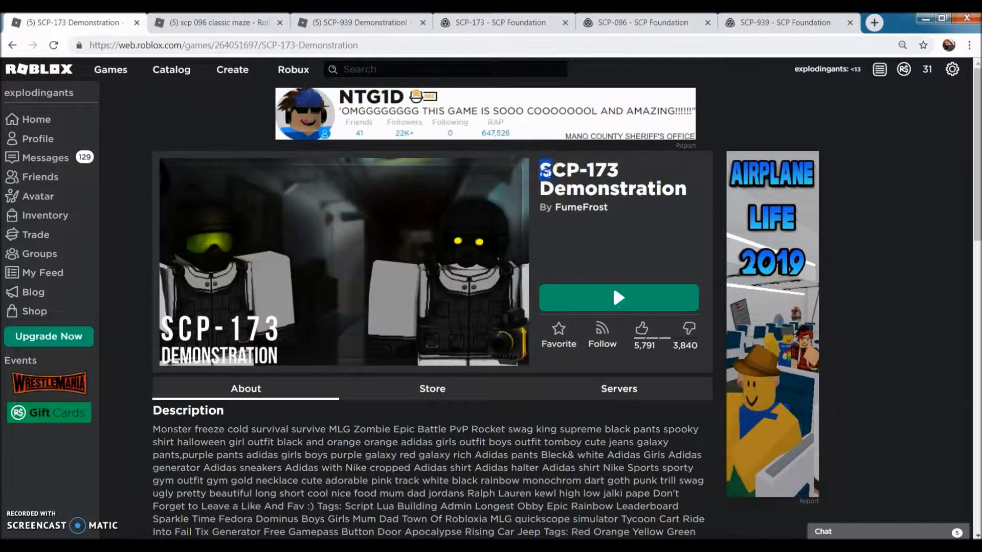
left_click(616, 297)
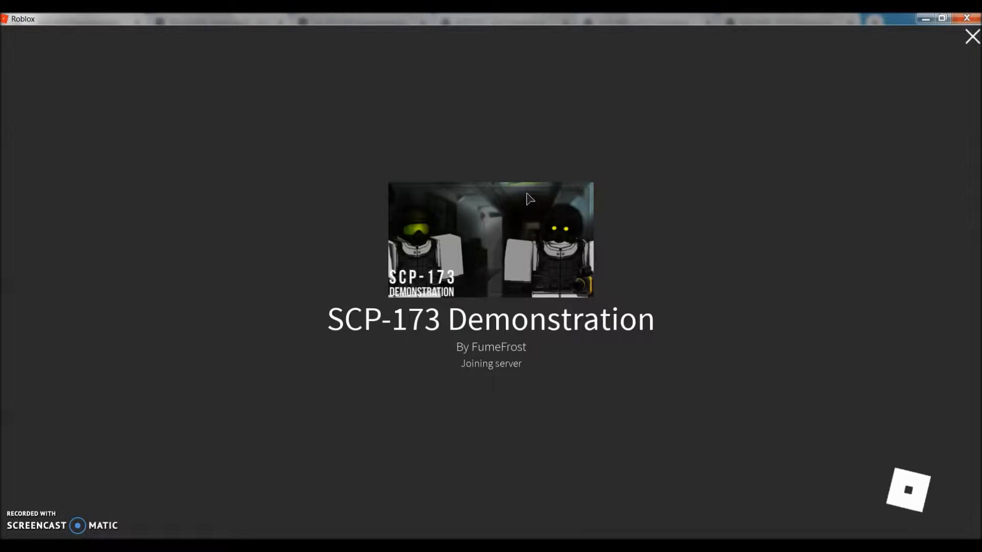
Wait on the SCP-173 Demonstration joining-server screen while the game loads
left_click(637, 307)
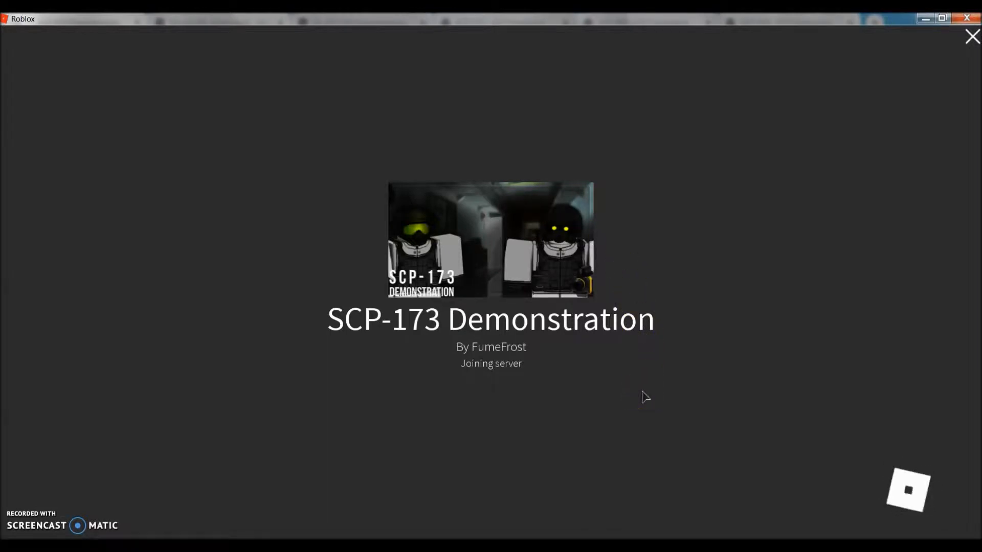
mouse_move(645, 397)
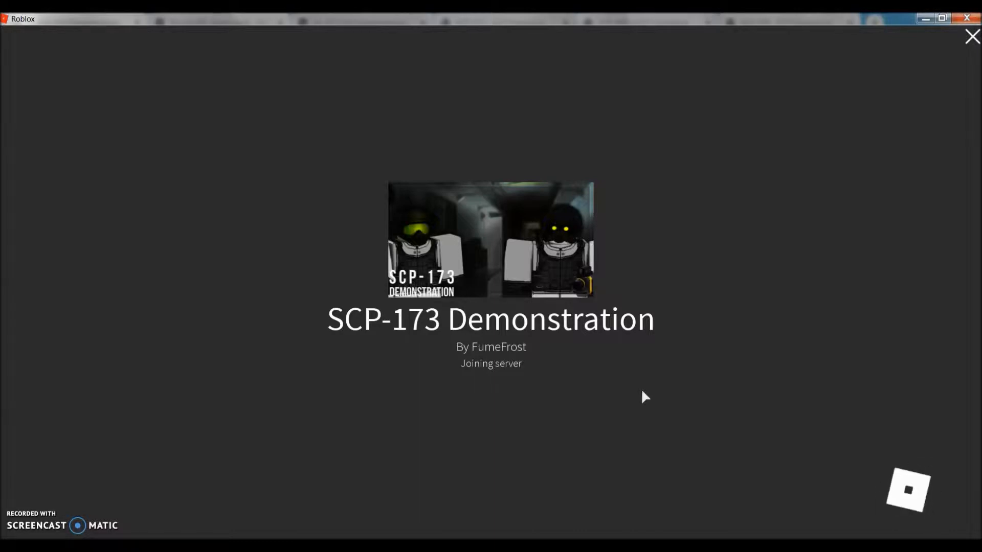
mouse_move(617, 391)
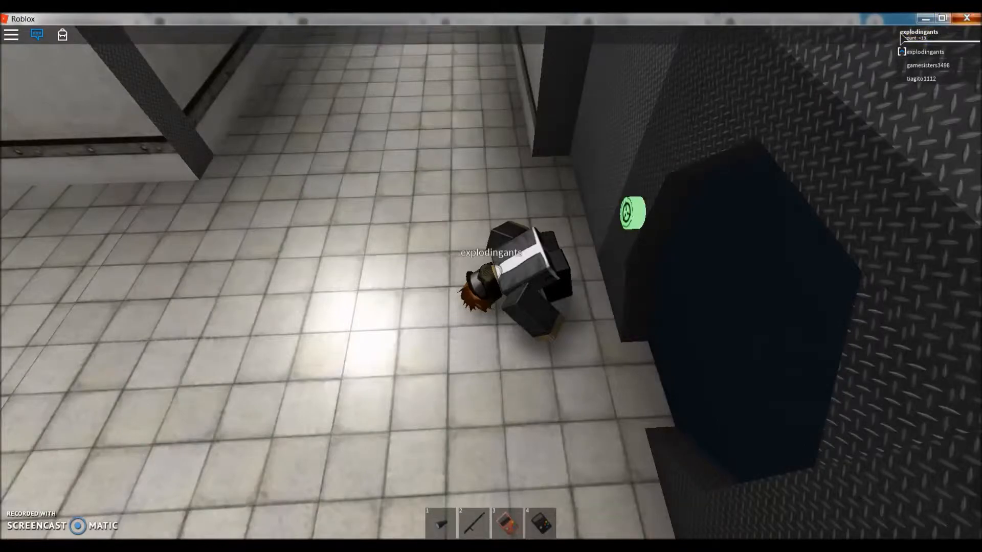
Leave the SCP-173 Demonstration game and return to its Roblox page in Chrome
right_click(595, 257)
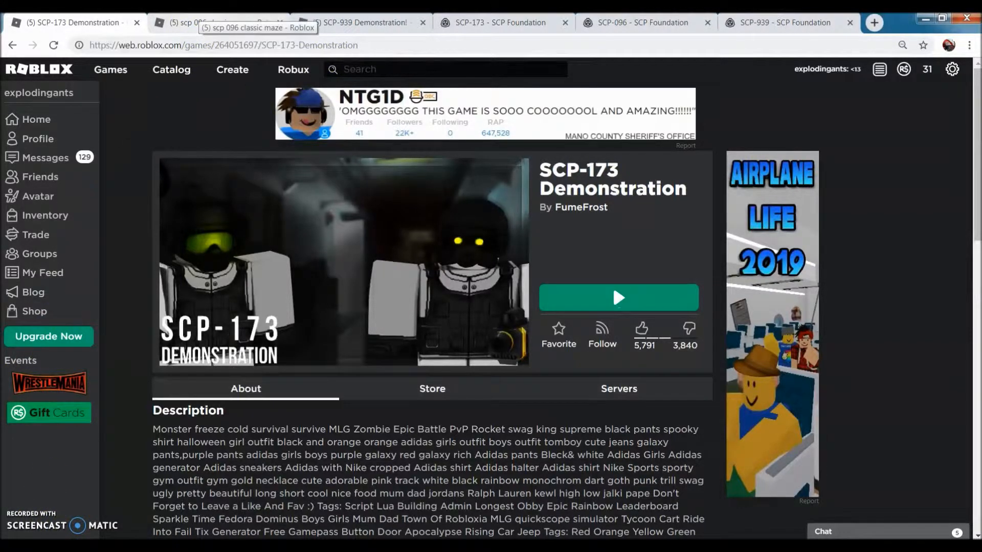
Launch the scp 096 classic maze game from its Roblox page
left_click(216, 23)
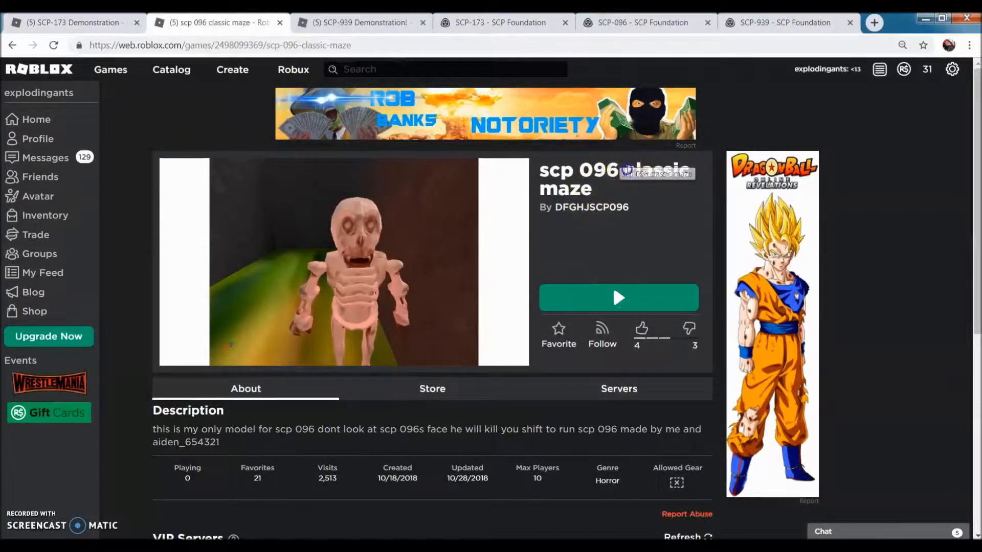
mouse_move(628, 236)
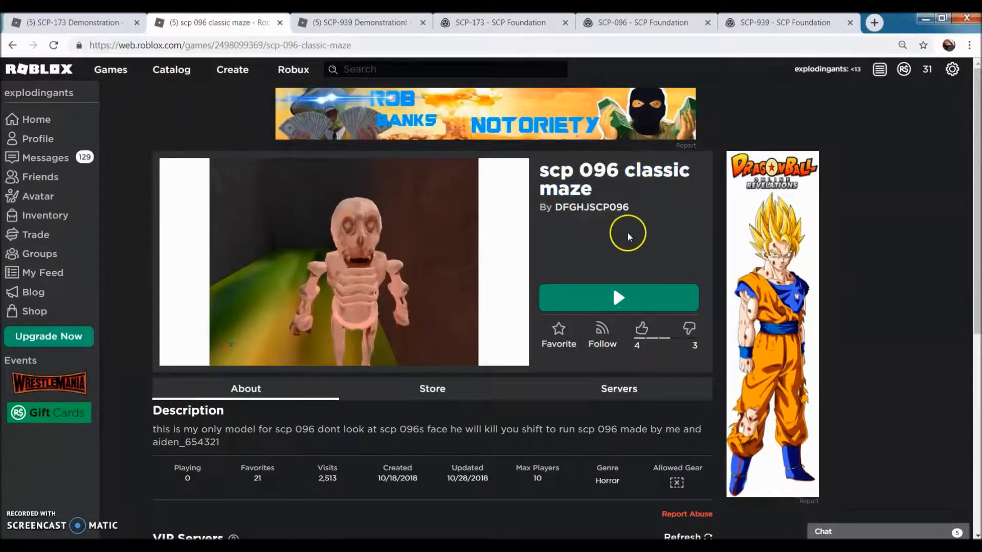
mouse_move(610, 191)
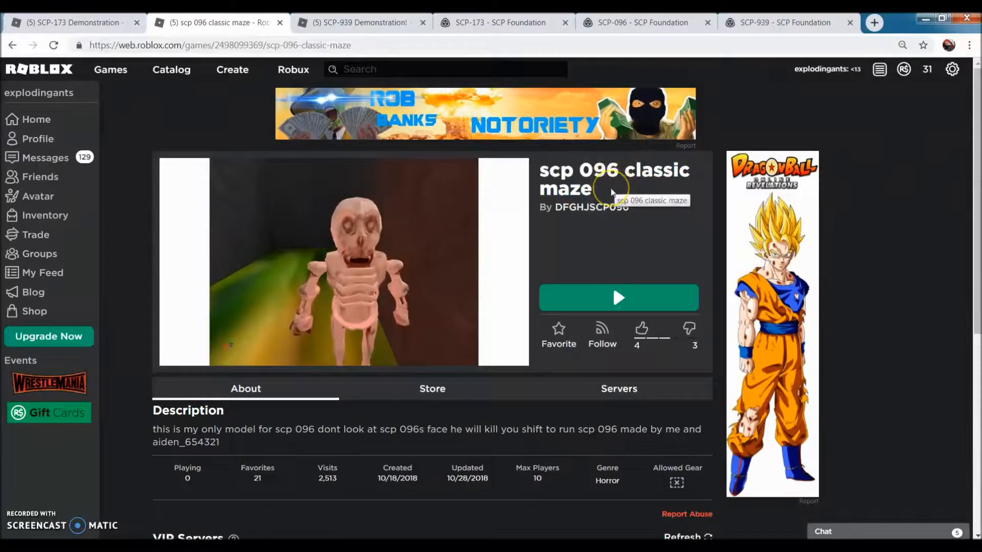
mouse_move(587, 278)
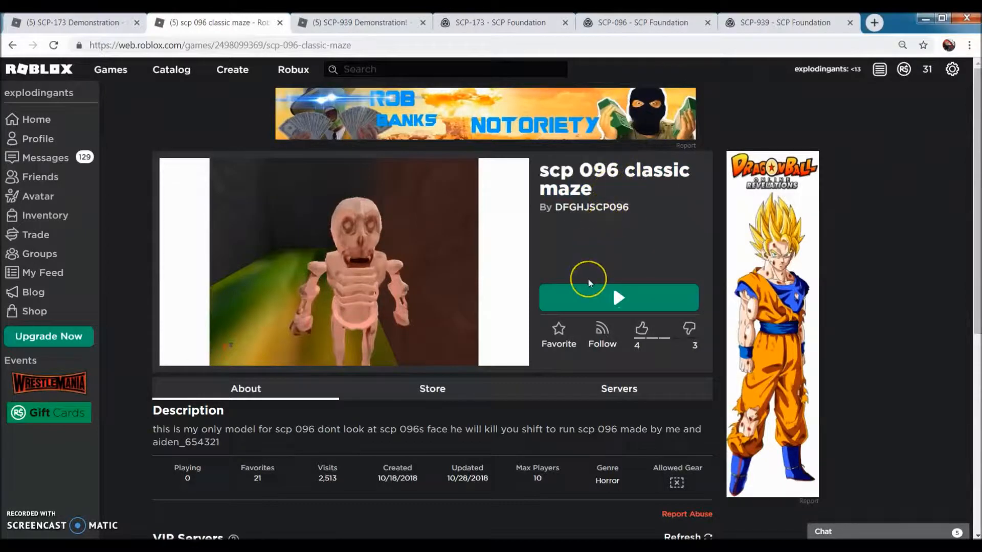
left_click(617, 297)
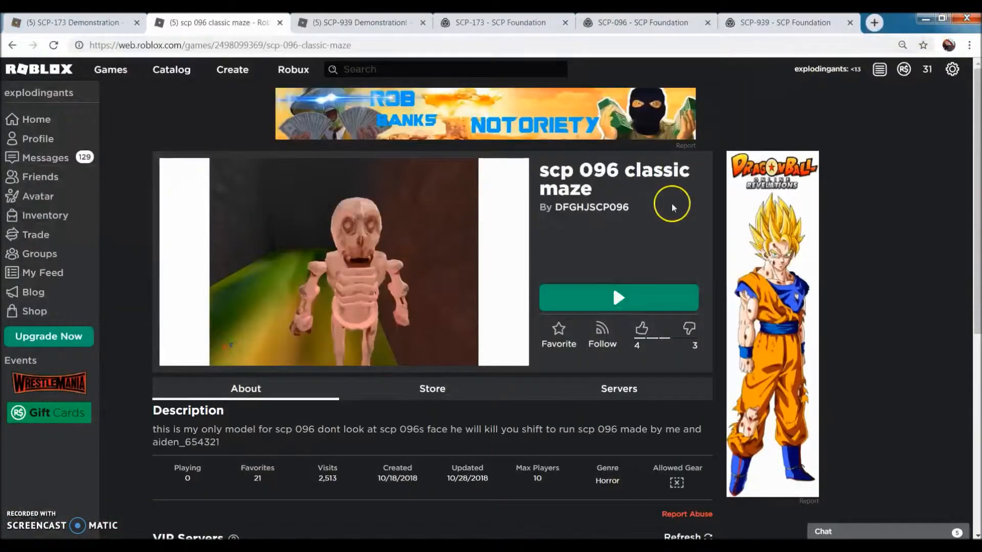
mouse_move(632, 222)
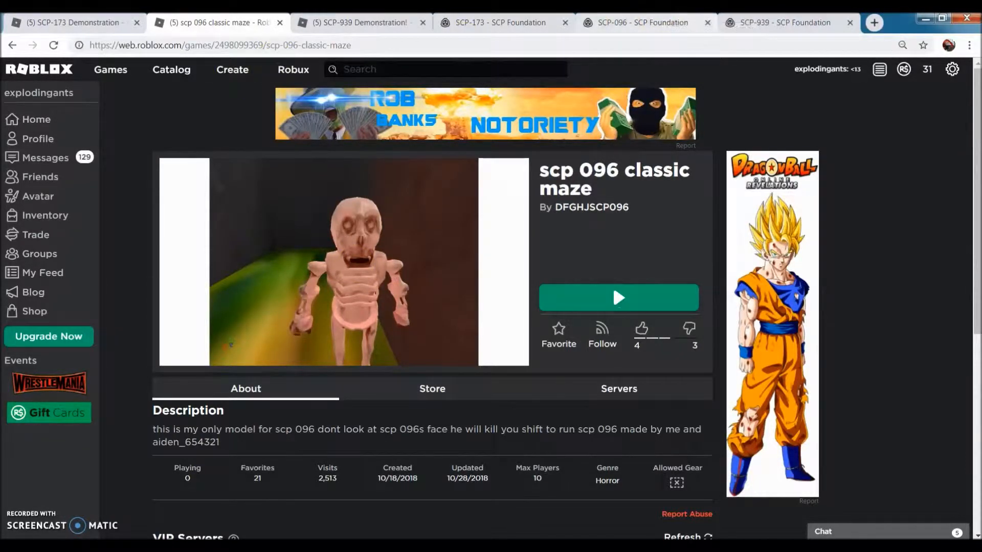
Launch the SCP-939 Demonstration! game from its Roblox page
left_click(359, 22)
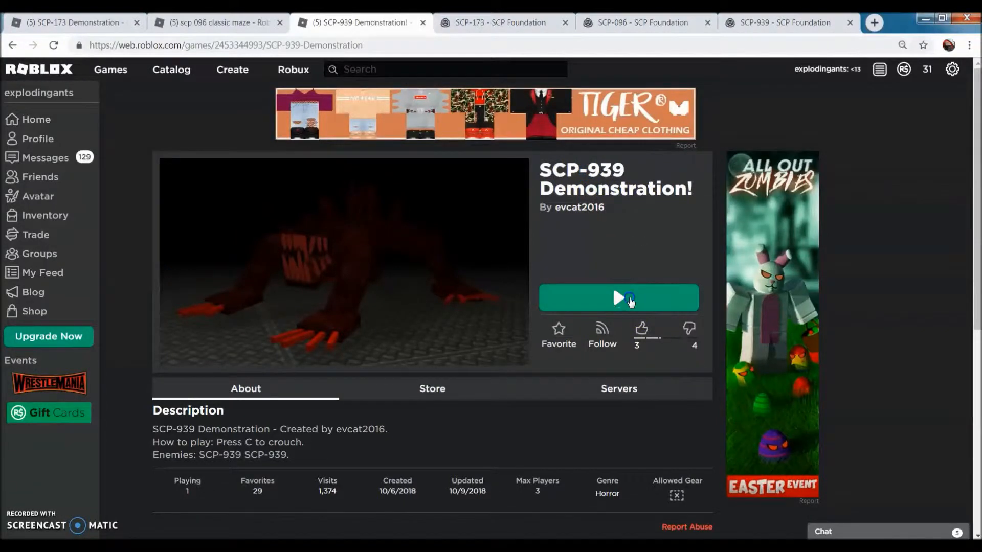
left_click(617, 297)
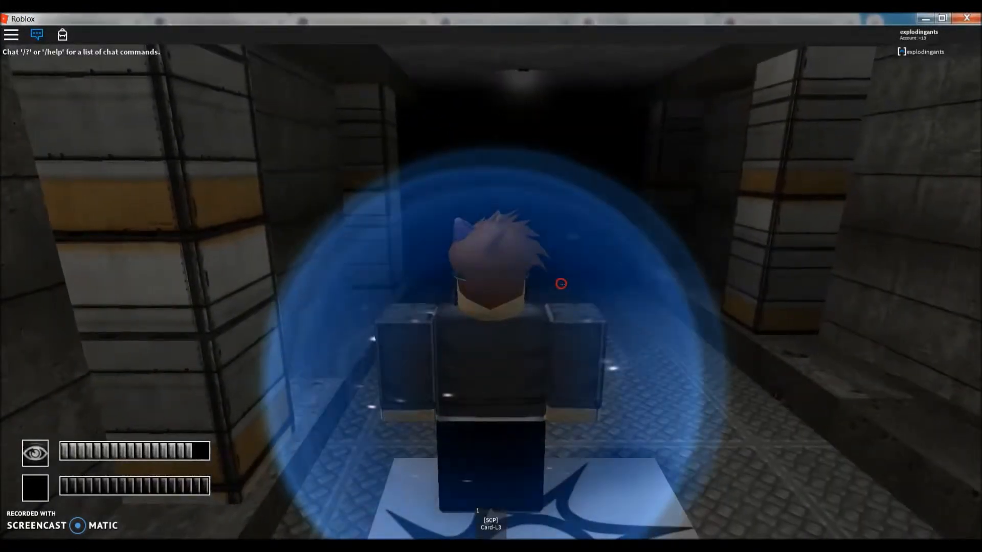
Leave the SCP-939 Demonstration game via the Escape menu, returning to its Roblox page
key("Escape")
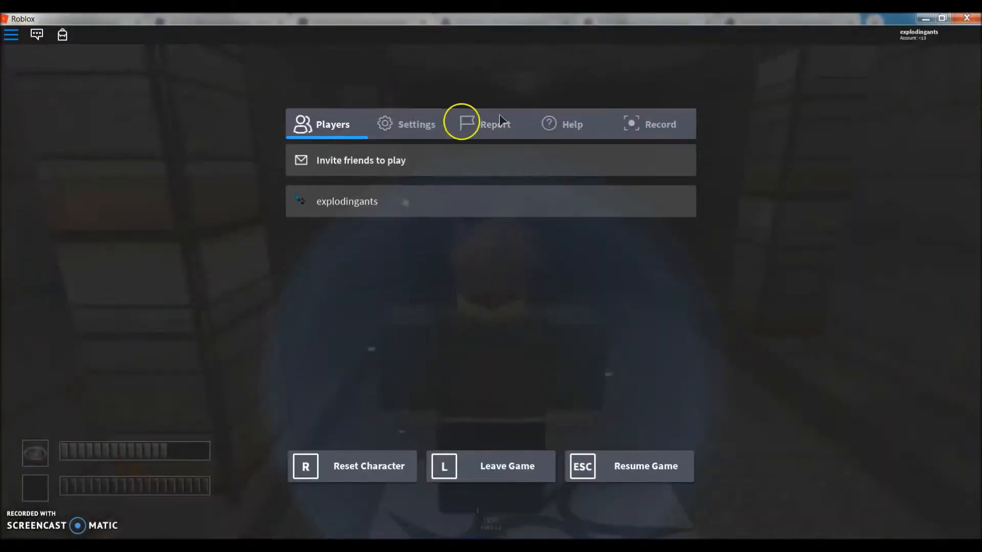
left_click(416, 124)
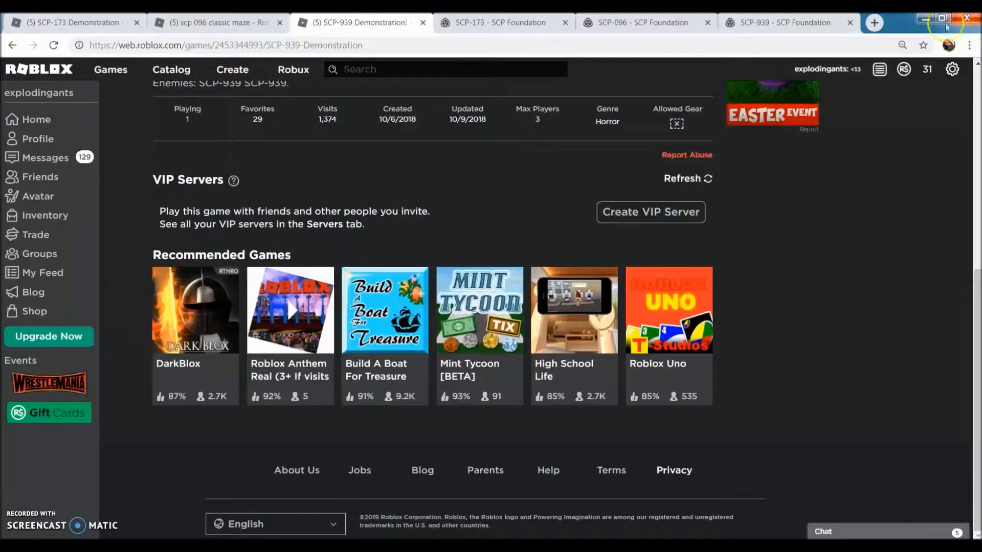
scroll("up", 3)
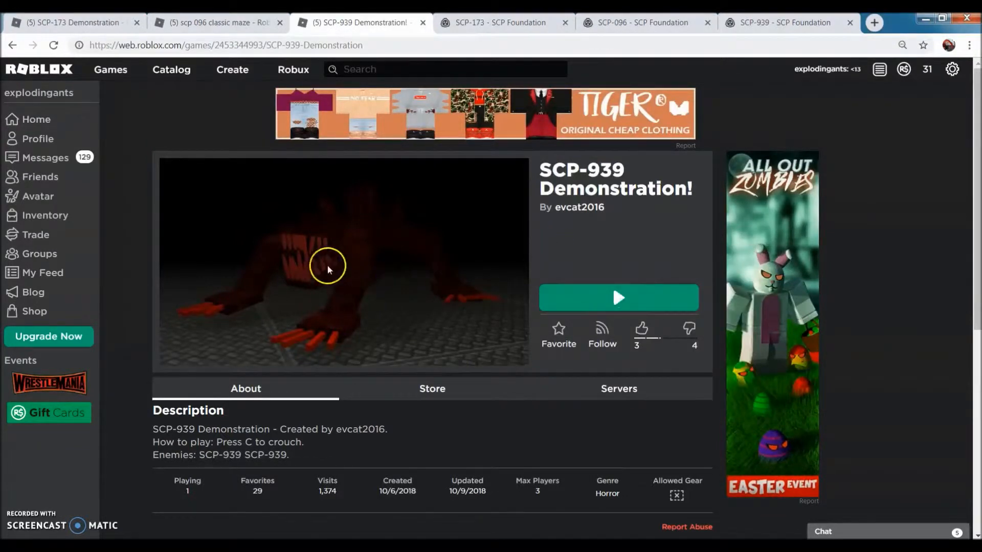
mouse_move(323, 247)
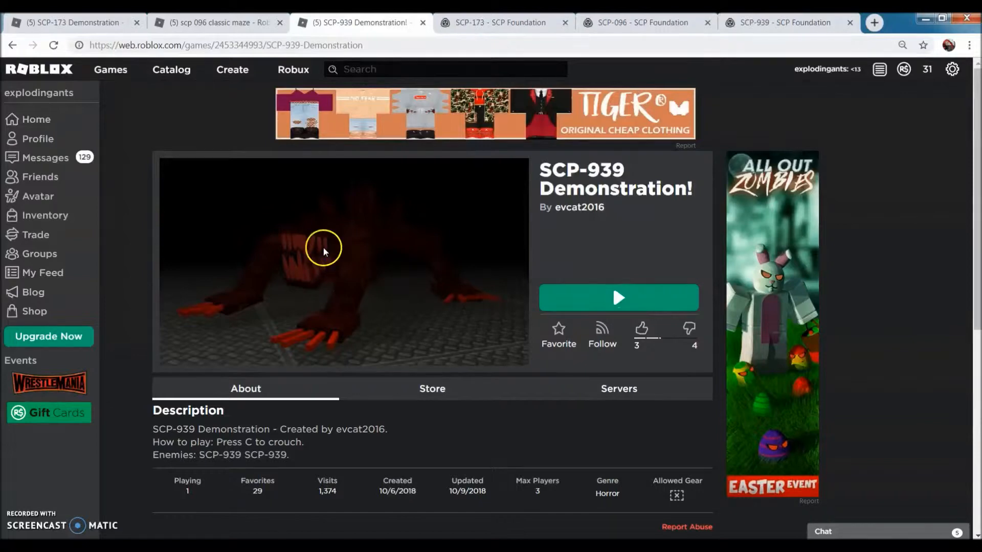
mouse_move(104, 512)
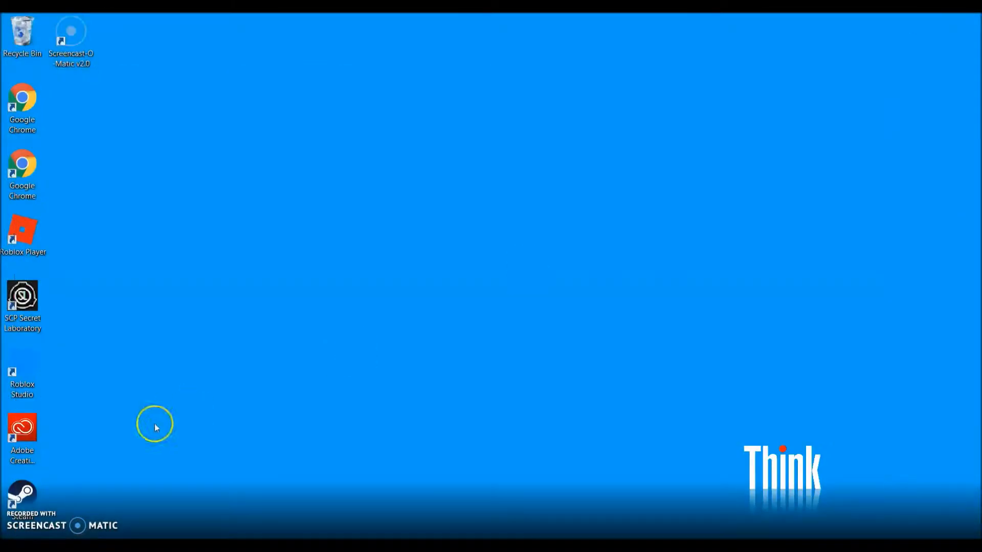
Bring up the Windows Start menu from the desktop
left_click(9, 548)
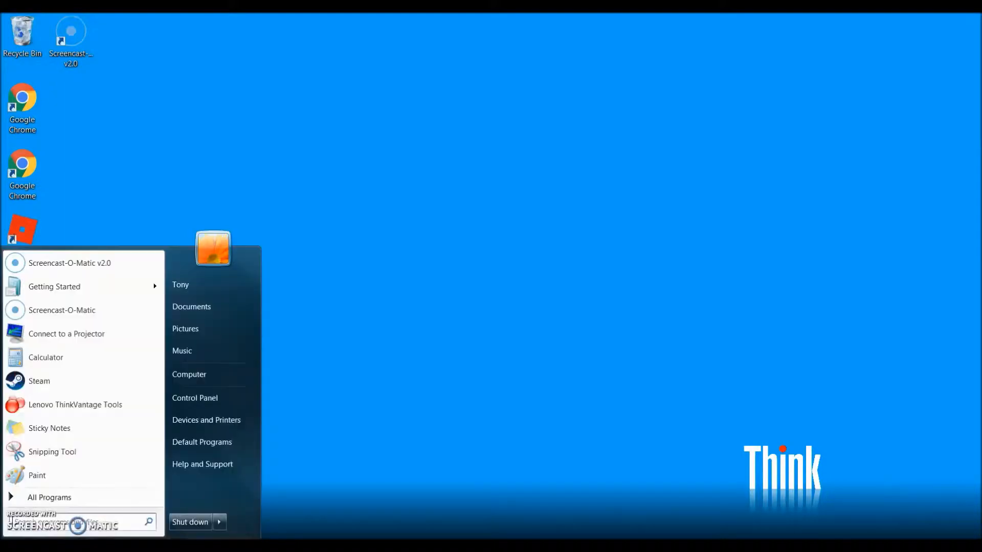
mouse_move(359, 476)
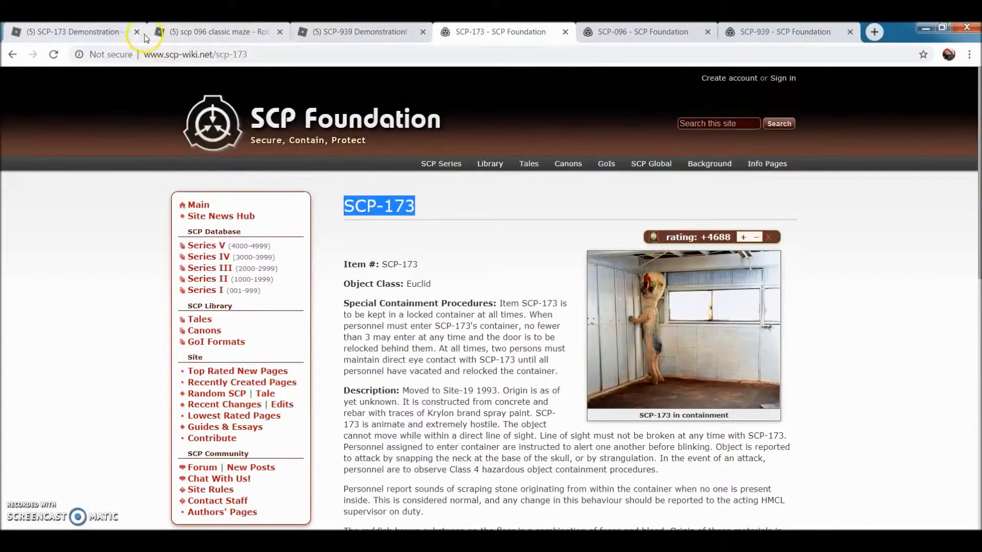
left_click(136, 32)
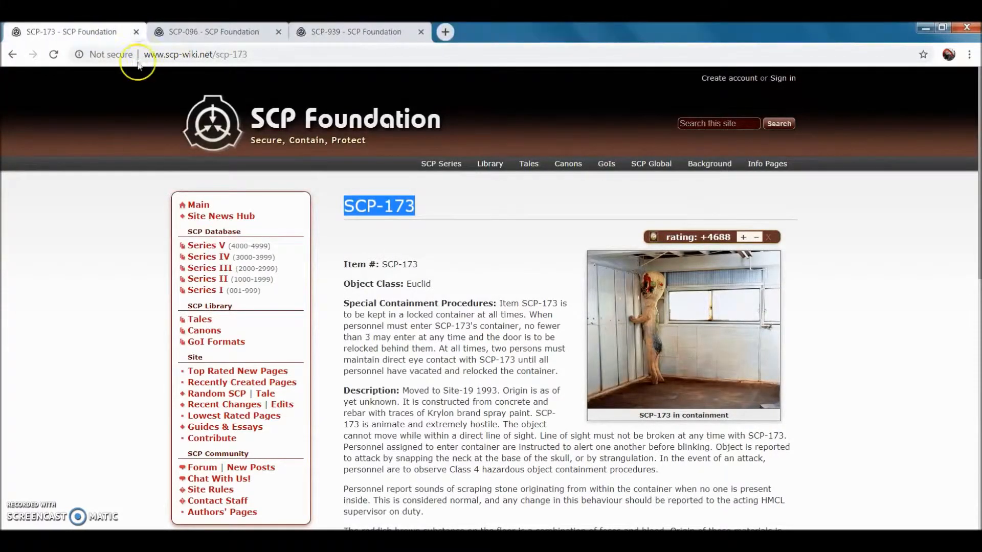
mouse_move(294, 215)
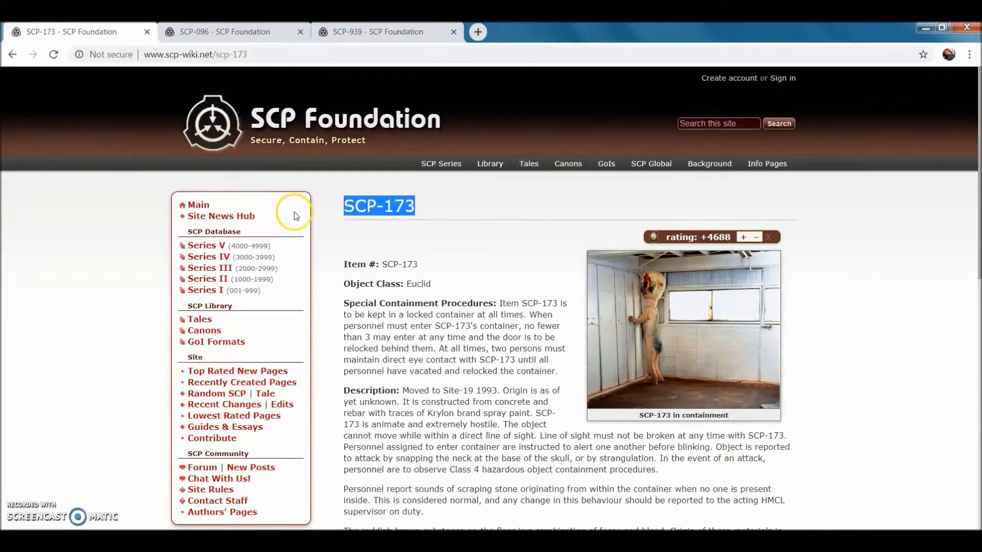
mouse_move(473, 298)
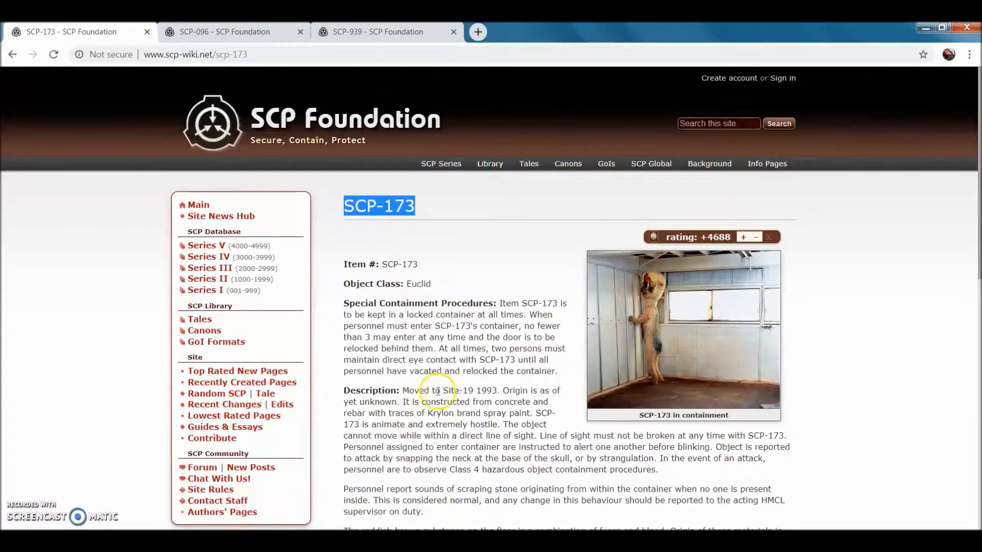
mouse_move(445, 419)
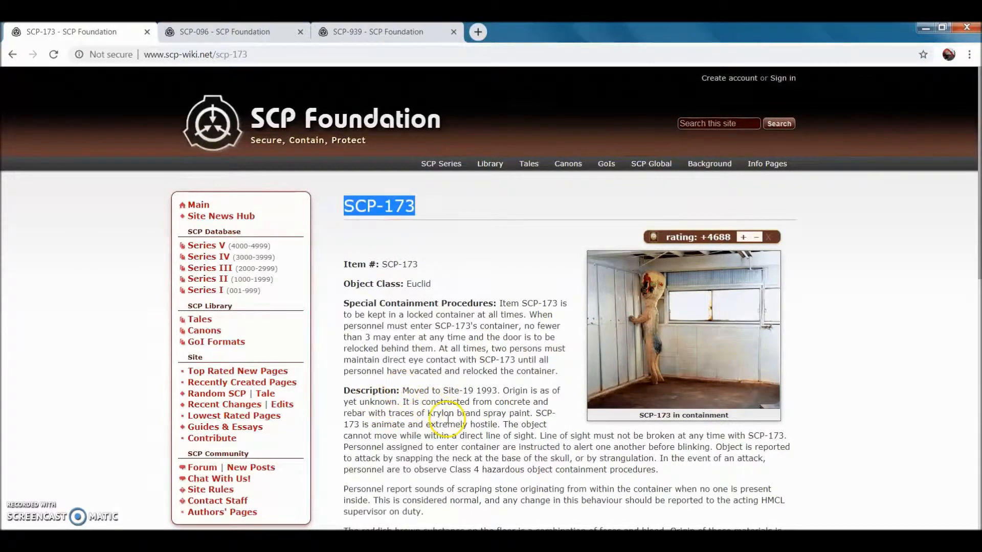
mouse_move(482, 454)
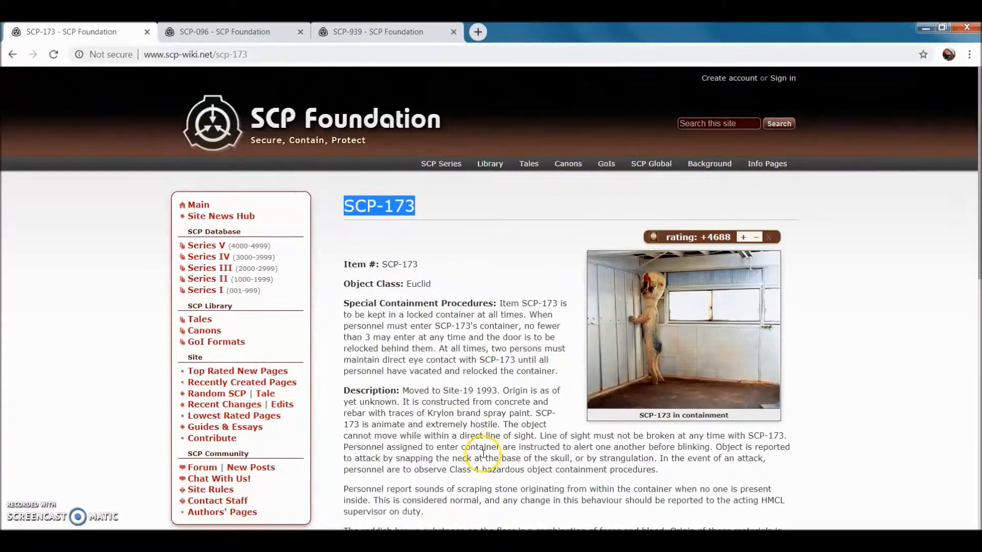
scroll("down", 3)
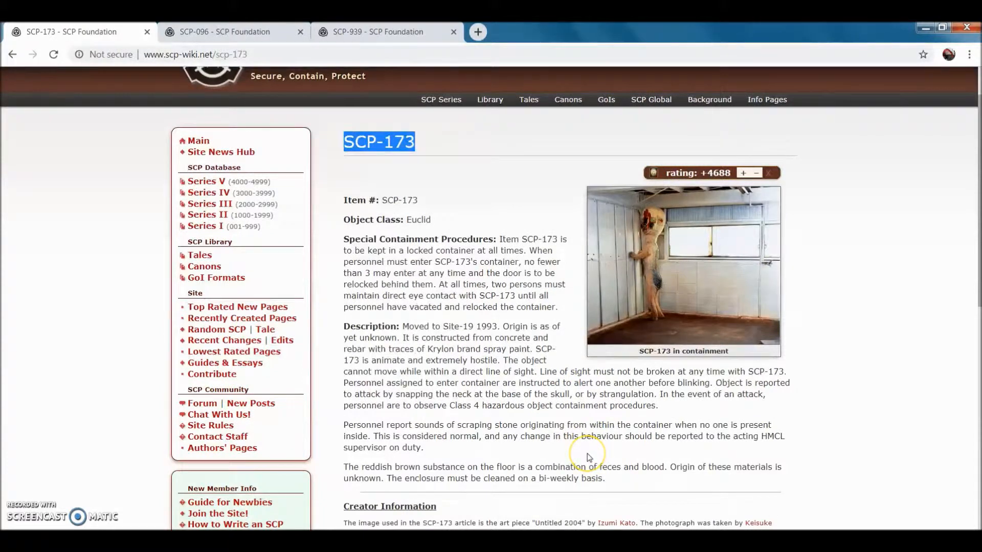
mouse_move(546, 373)
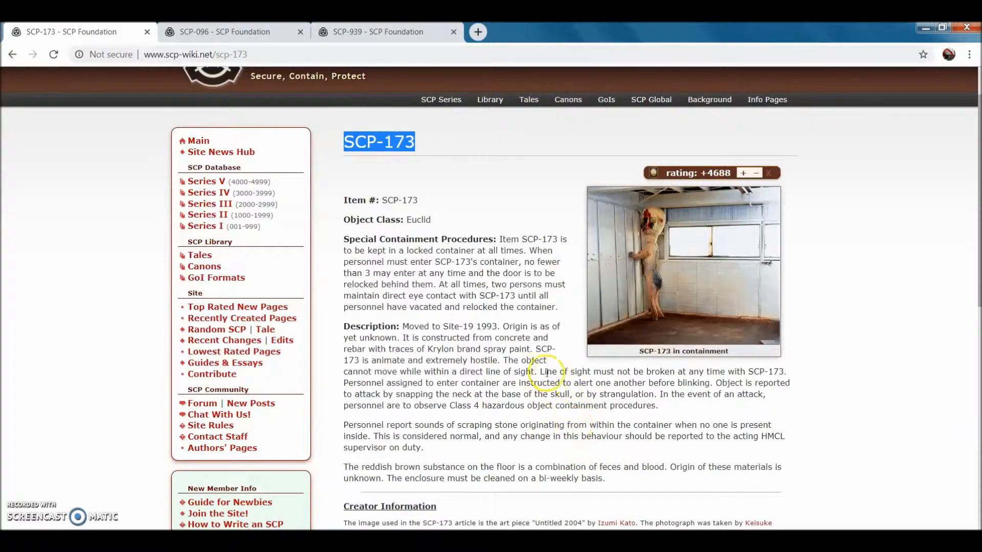
mouse_move(468, 260)
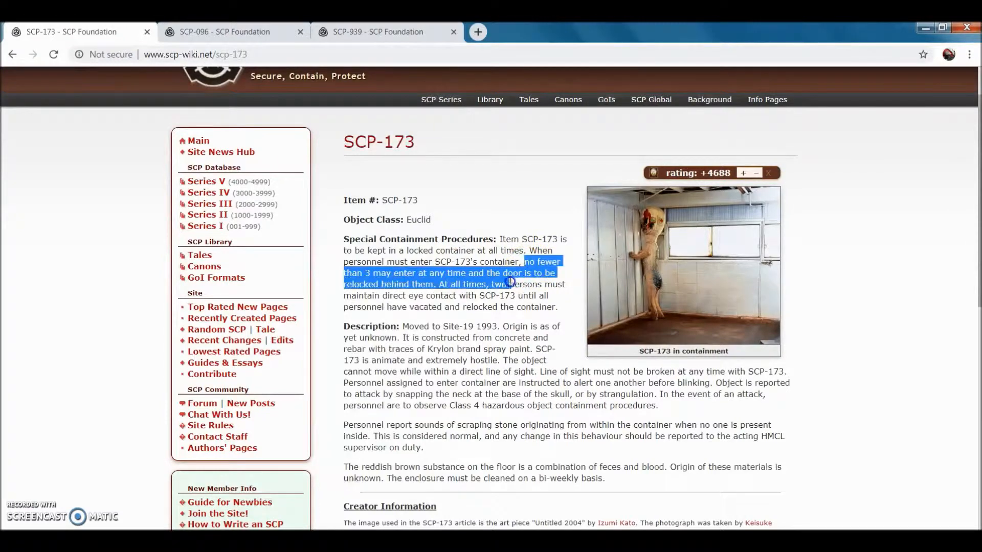
left_click_drag(507, 283, 398, 273)
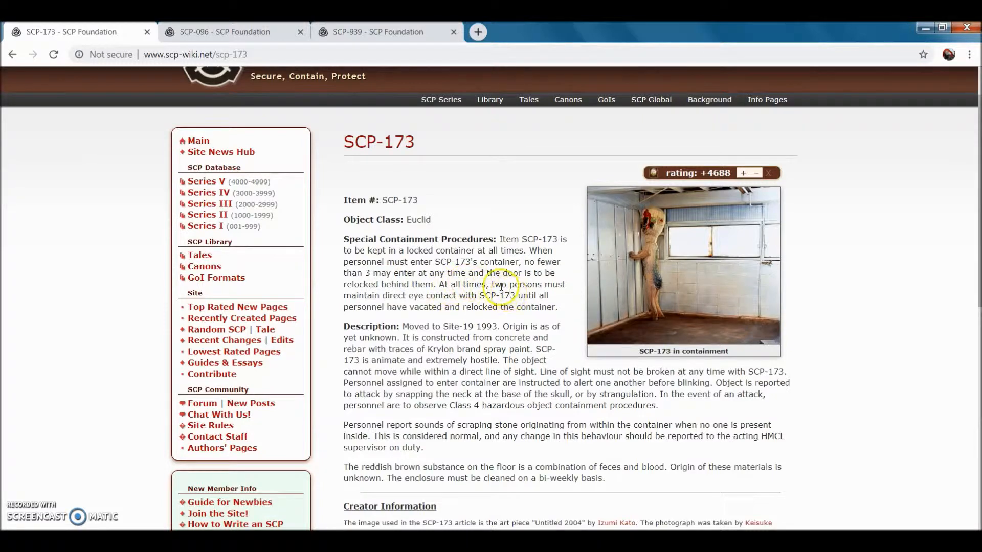
mouse_move(440, 296)
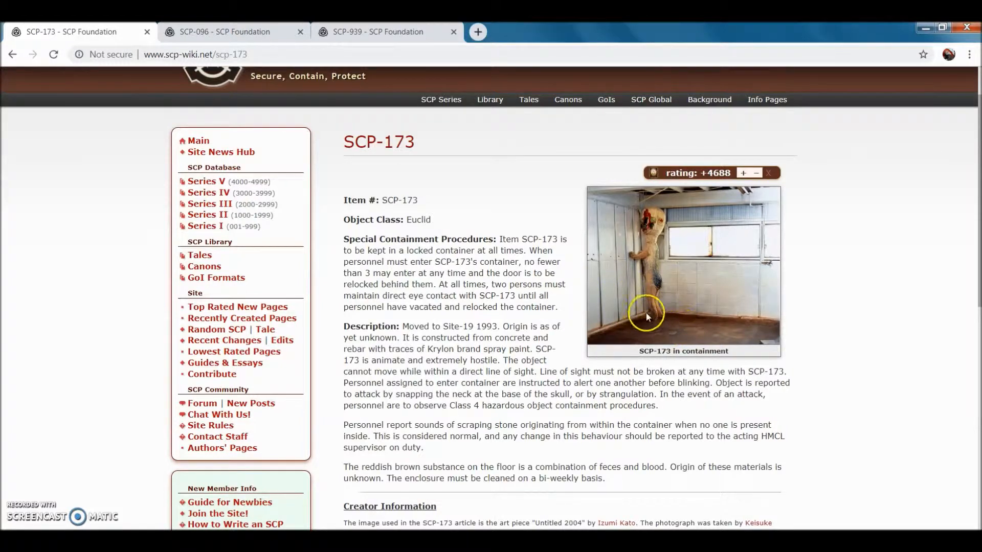
mouse_move(632, 306)
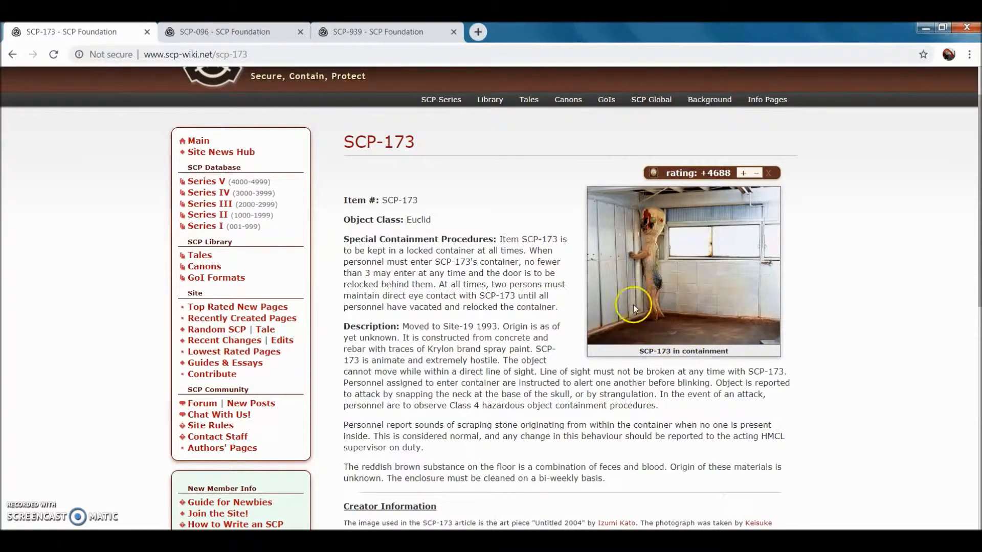
mouse_move(652, 304)
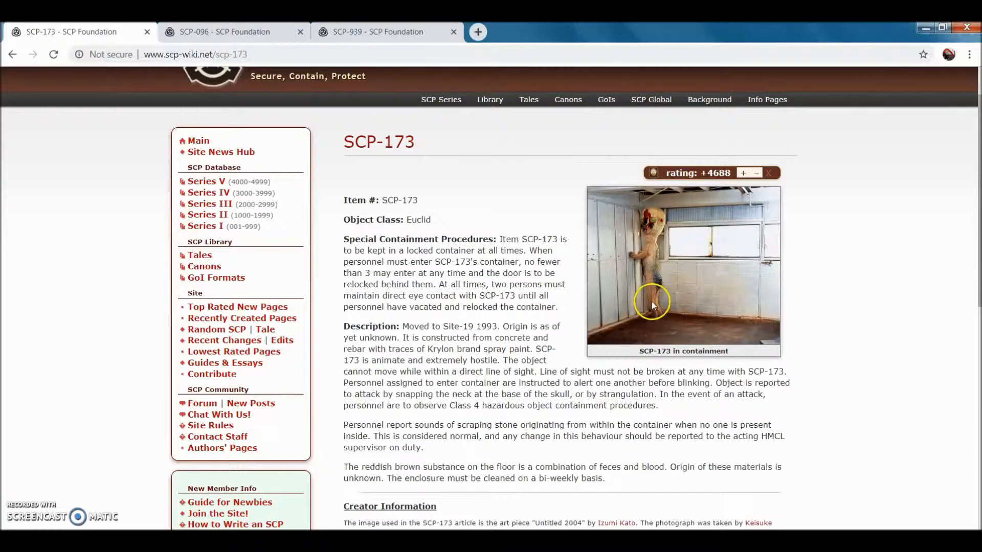
mouse_move(556, 256)
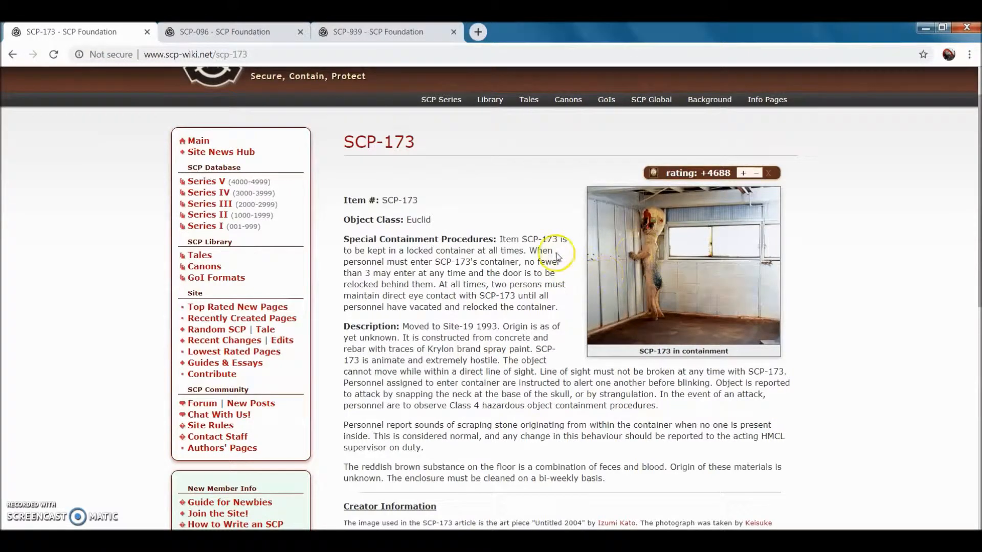
mouse_move(673, 300)
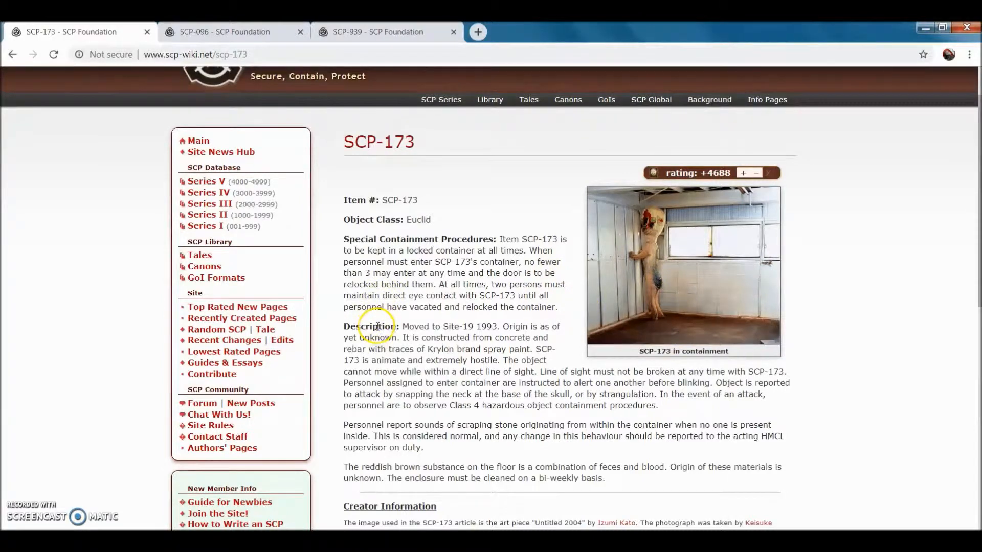
mouse_move(434, 458)
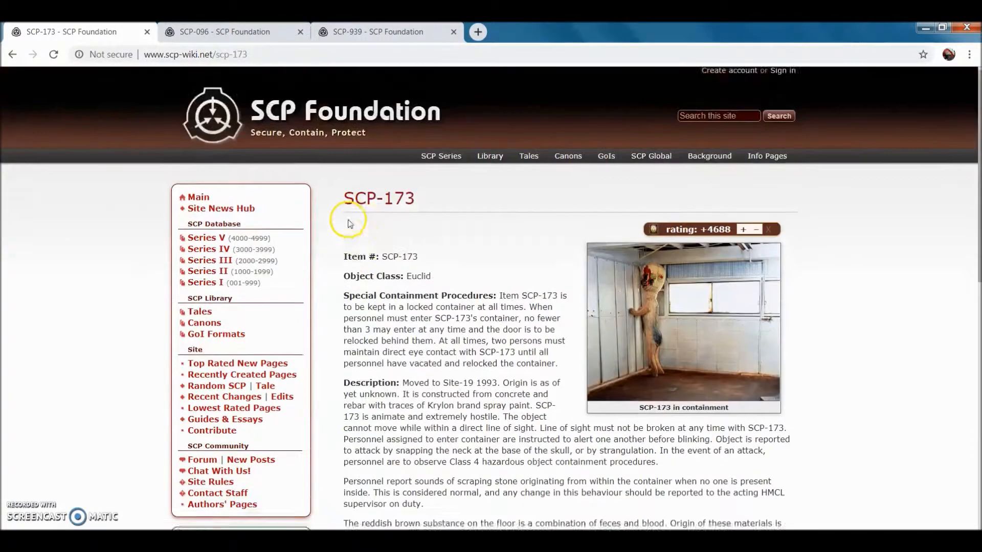
double_click(416, 283)
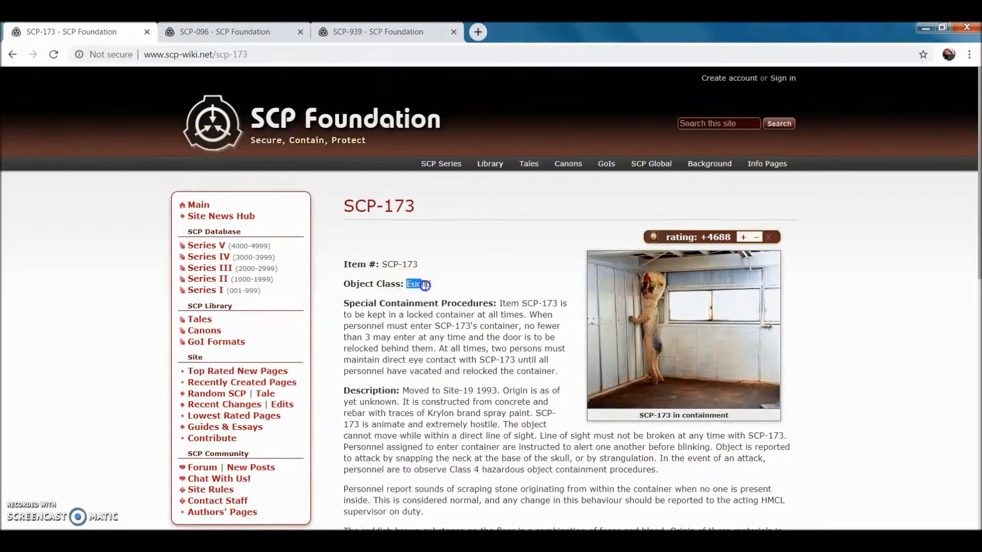
left_click(435, 287)
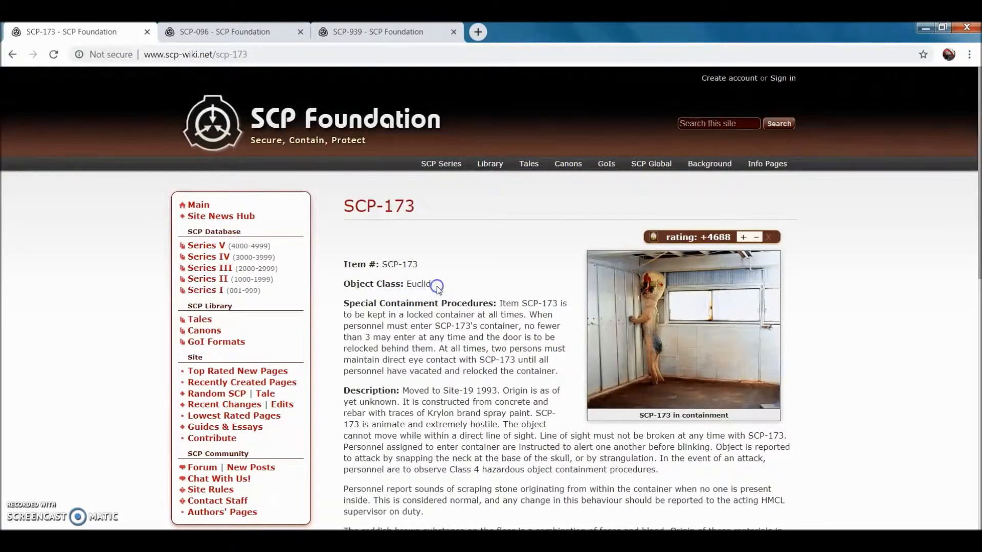
mouse_move(48, 330)
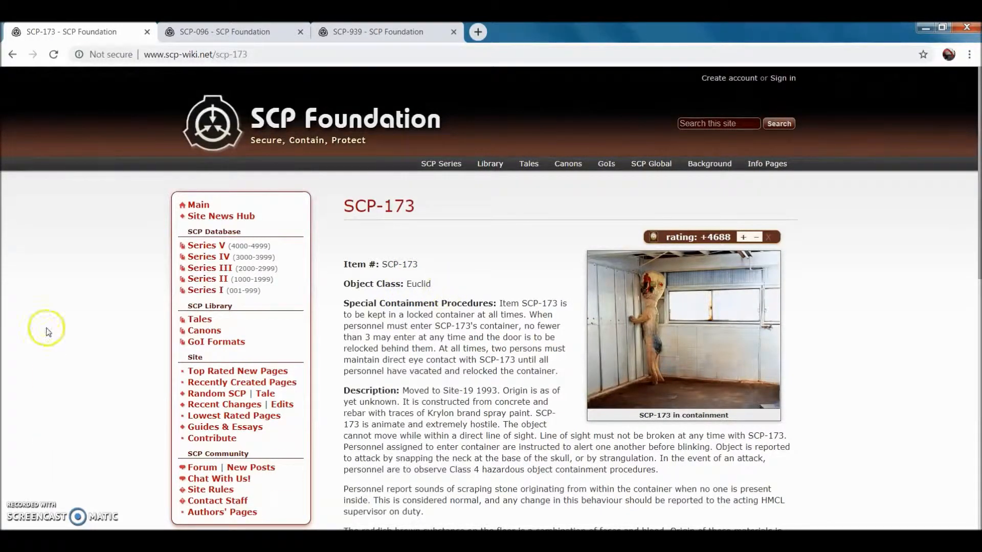
Close the SCP-173 article and highlight SCP-096's Euclid object class
left_click(224, 32)
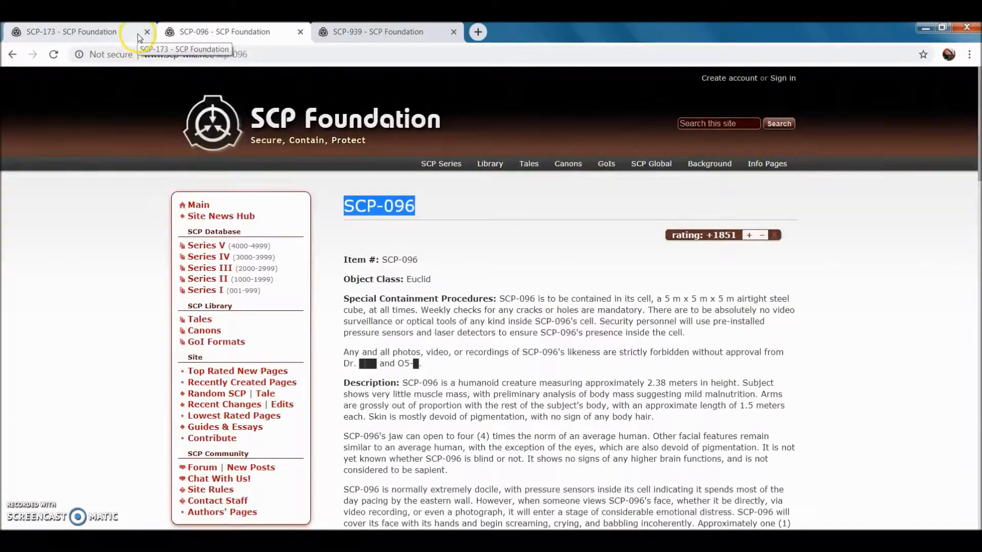
left_click(146, 31)
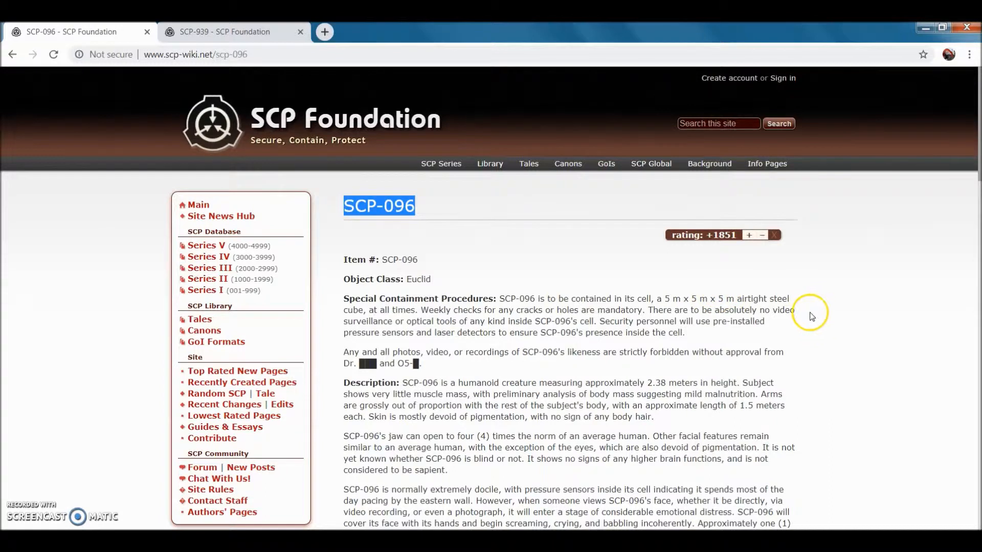
mouse_move(435, 287)
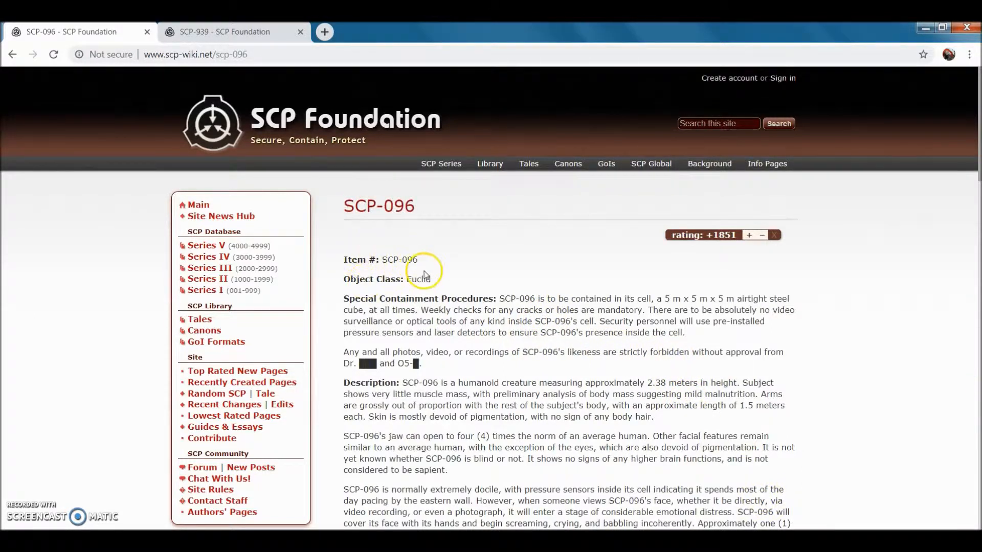
double_click(419, 280)
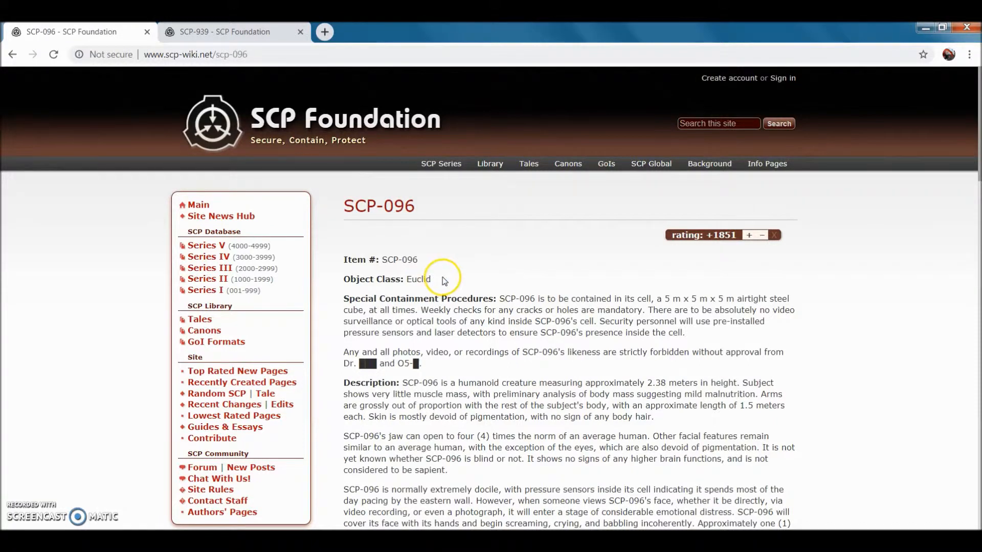
mouse_move(460, 315)
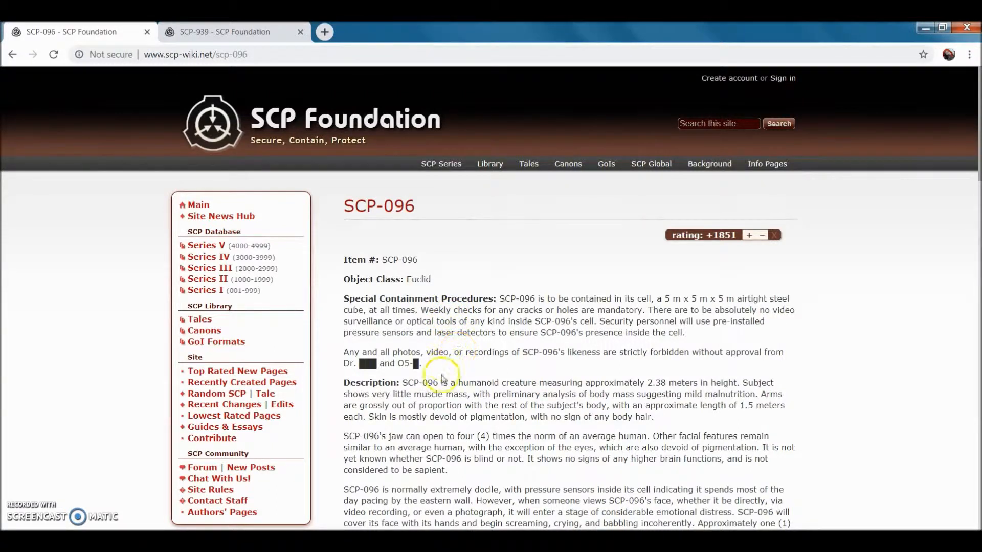
Select and read through the SCP-096 article text before closing it
left_click_drag(492, 382, 557, 382)
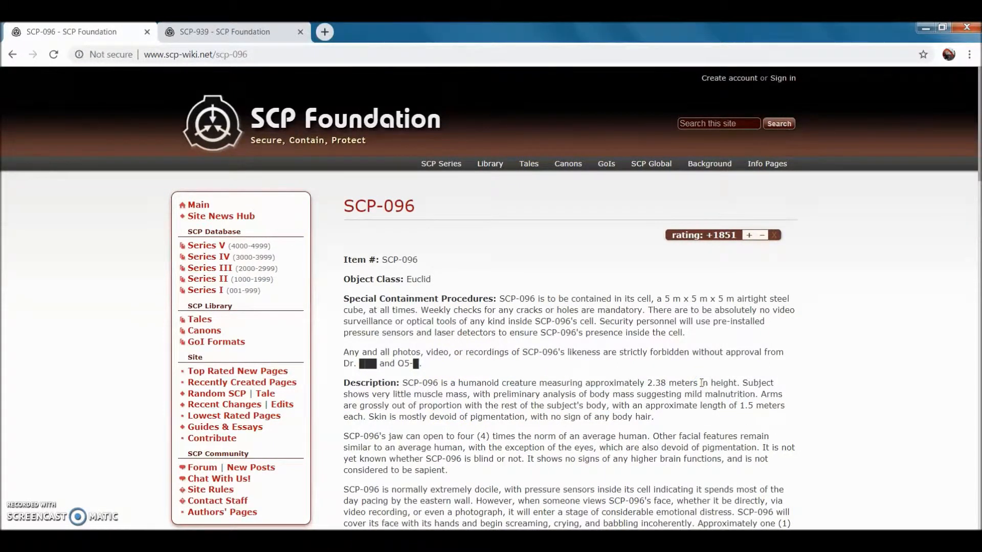
right_click(699, 367)
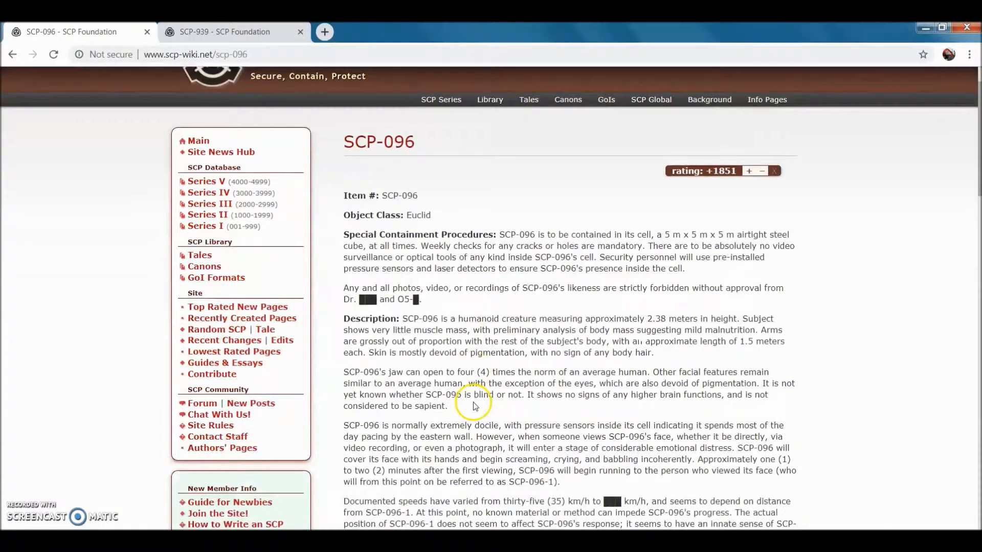
mouse_move(613, 345)
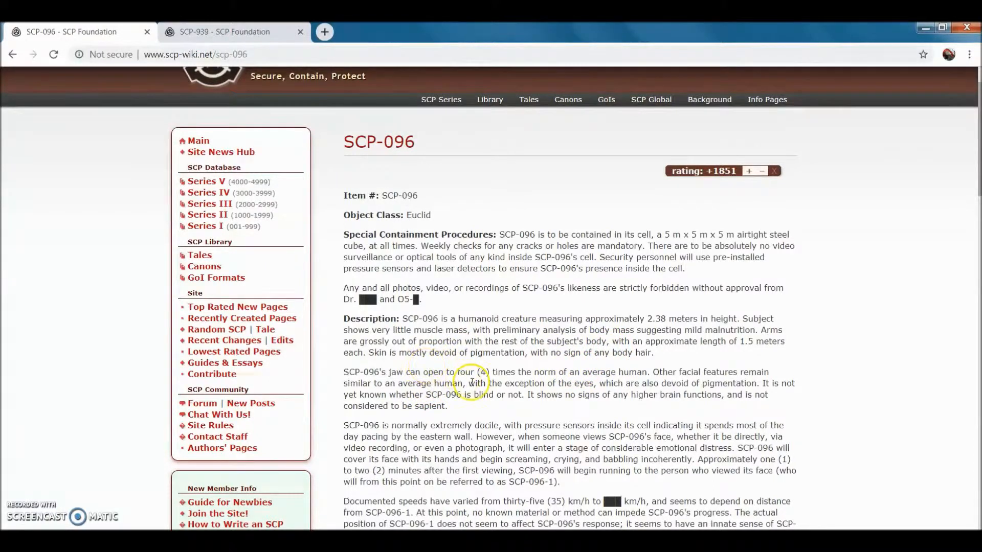
mouse_move(521, 383)
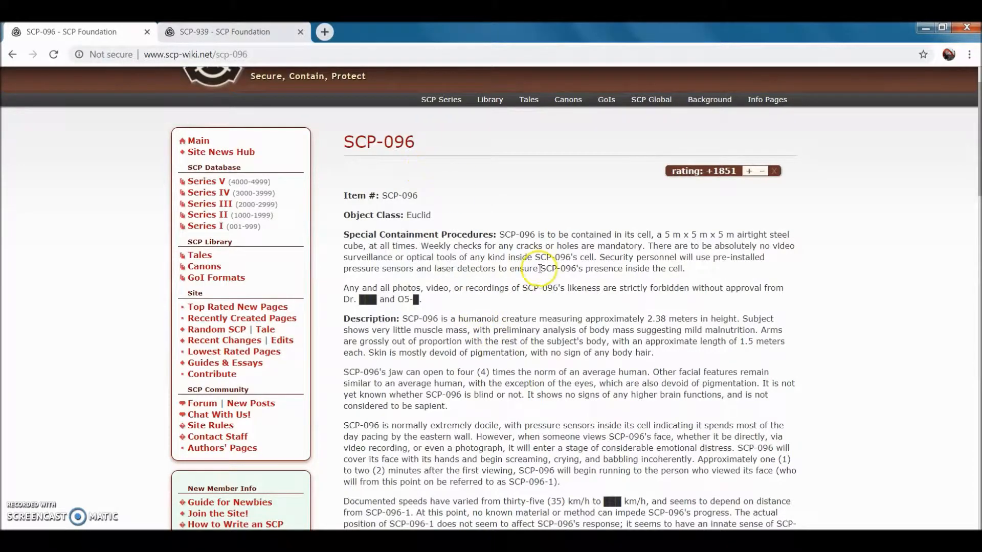
scroll("down", 3)
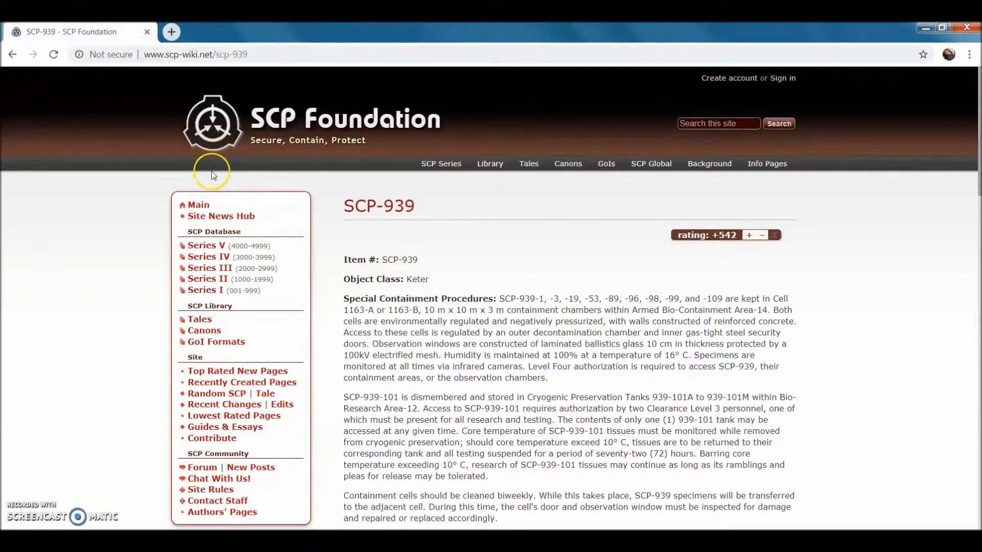
Highlight and clear the SCP-939 article title while reviewing it
double_click(400, 206)
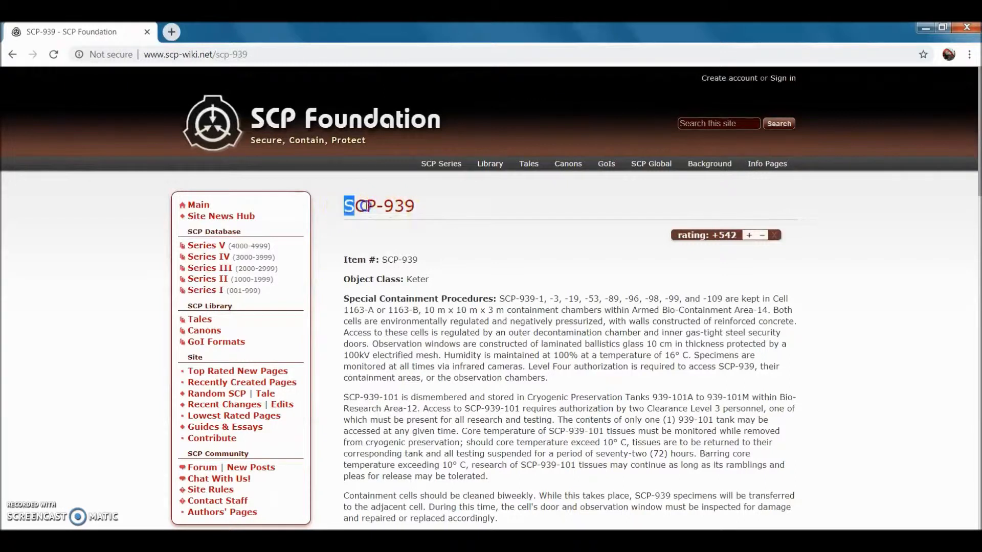
triple_click(378, 206)
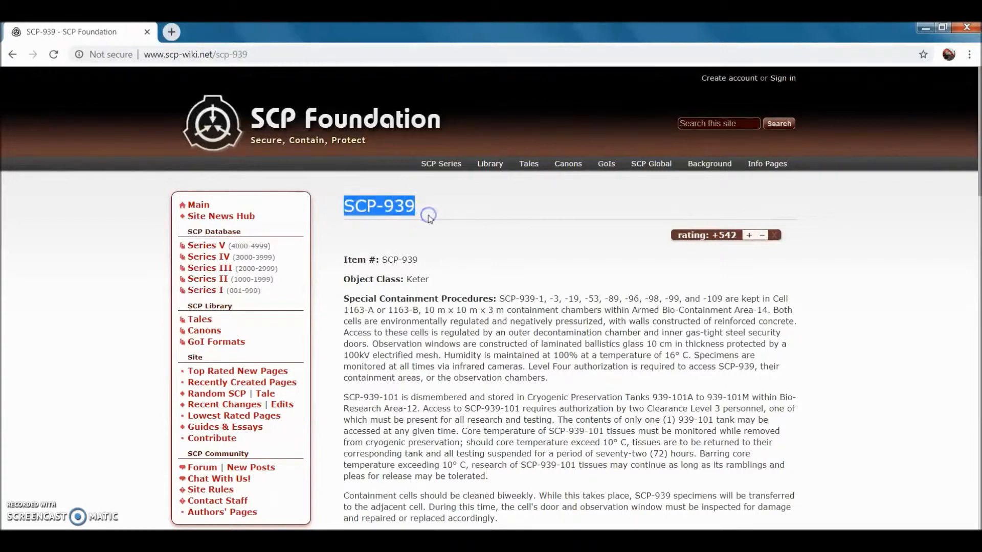
left_click(380, 205)
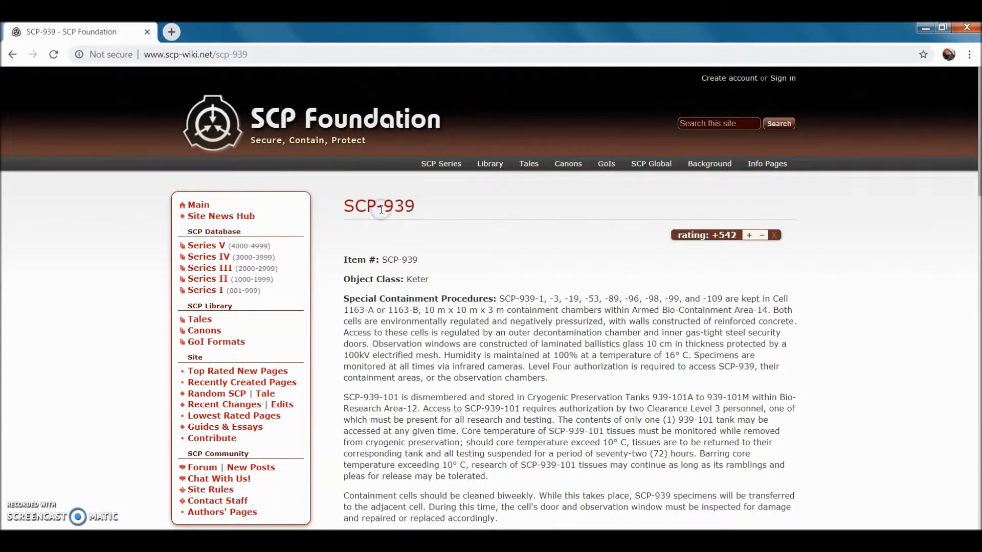
double_click(384, 205)
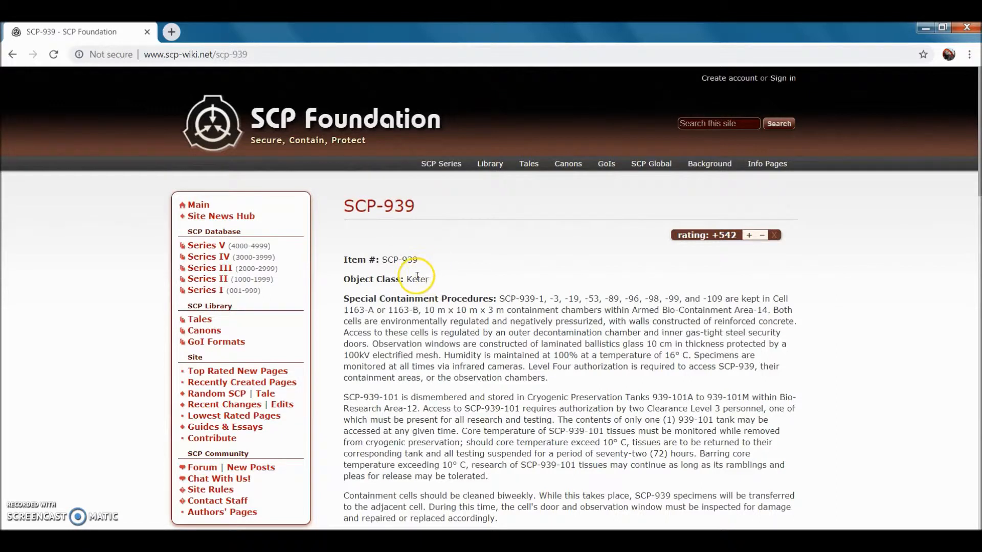
Highlight the Keter object class, then close the SCP-939 article leaving a new blank tab
double_click(416, 278)
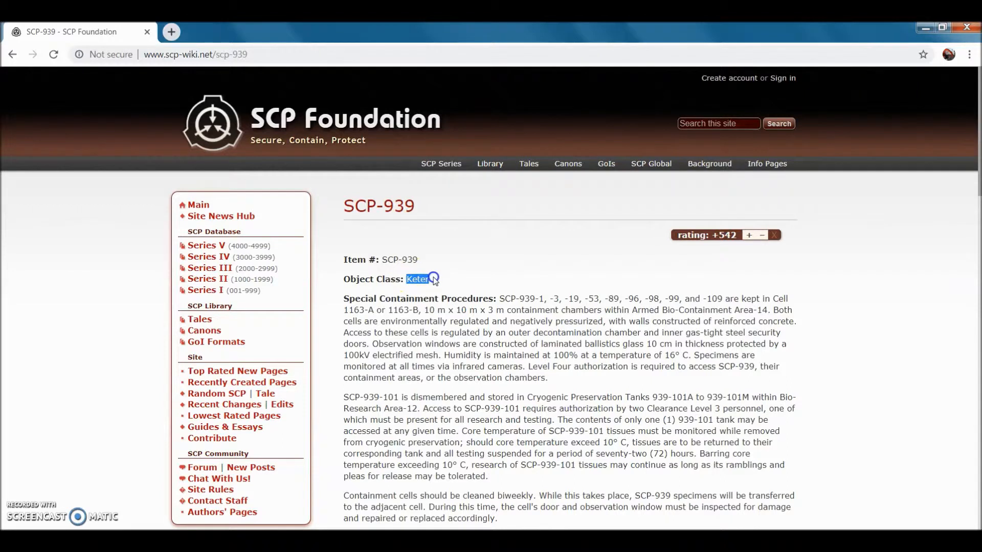
left_click(417, 279)
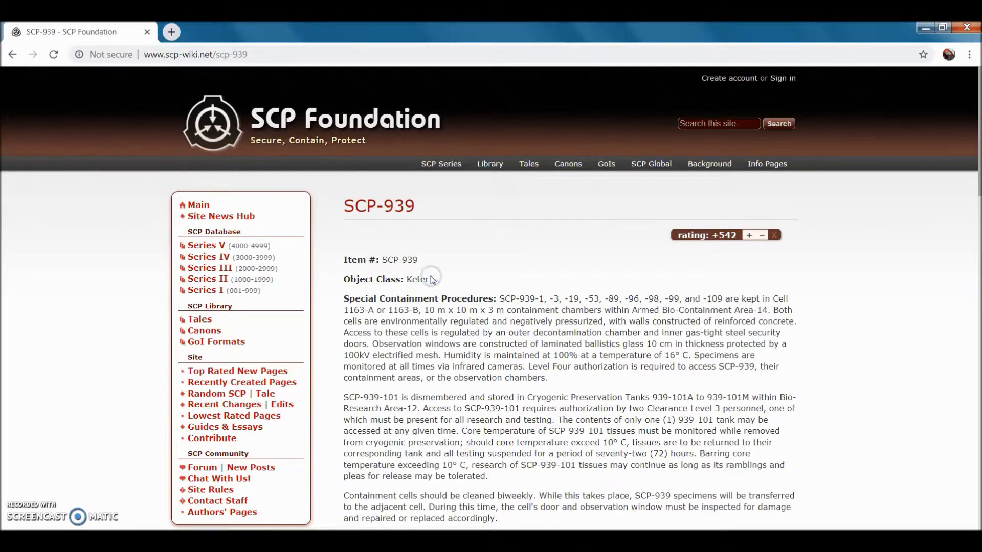
mouse_move(447, 291)
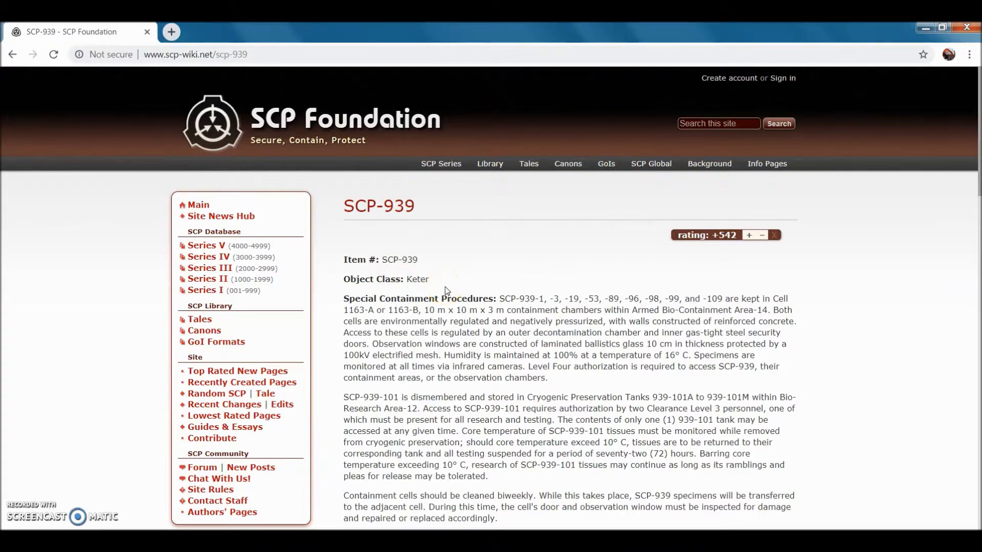
scroll("down", 3)
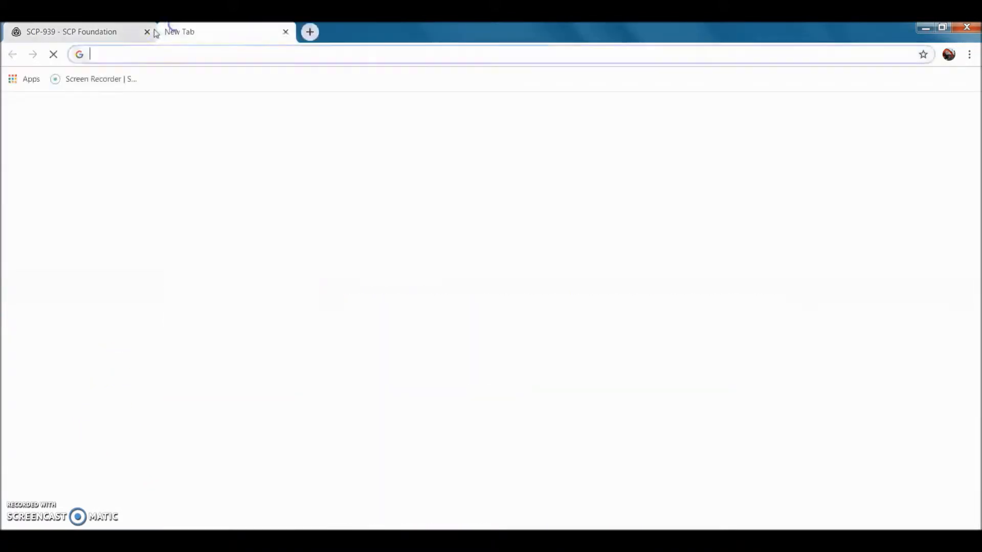
left_click(147, 32)
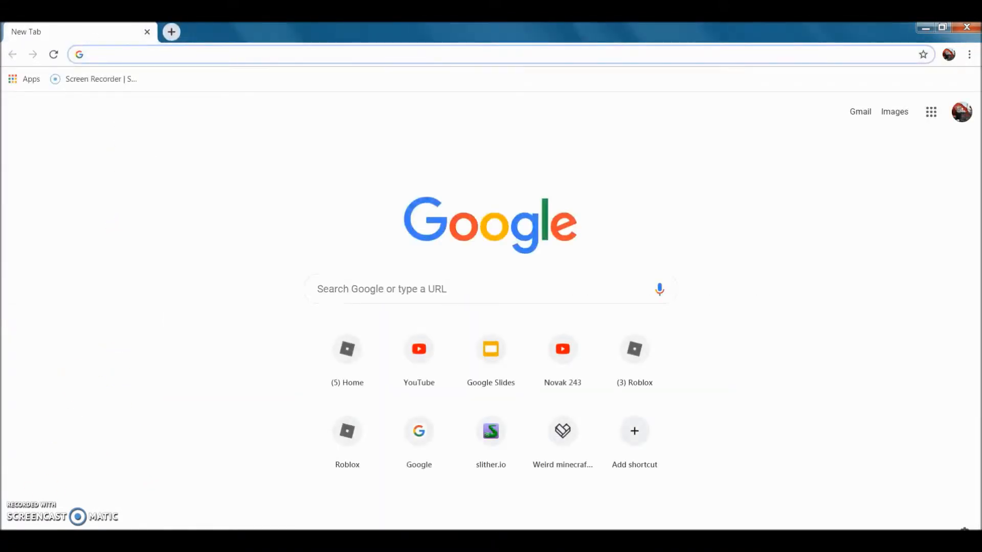